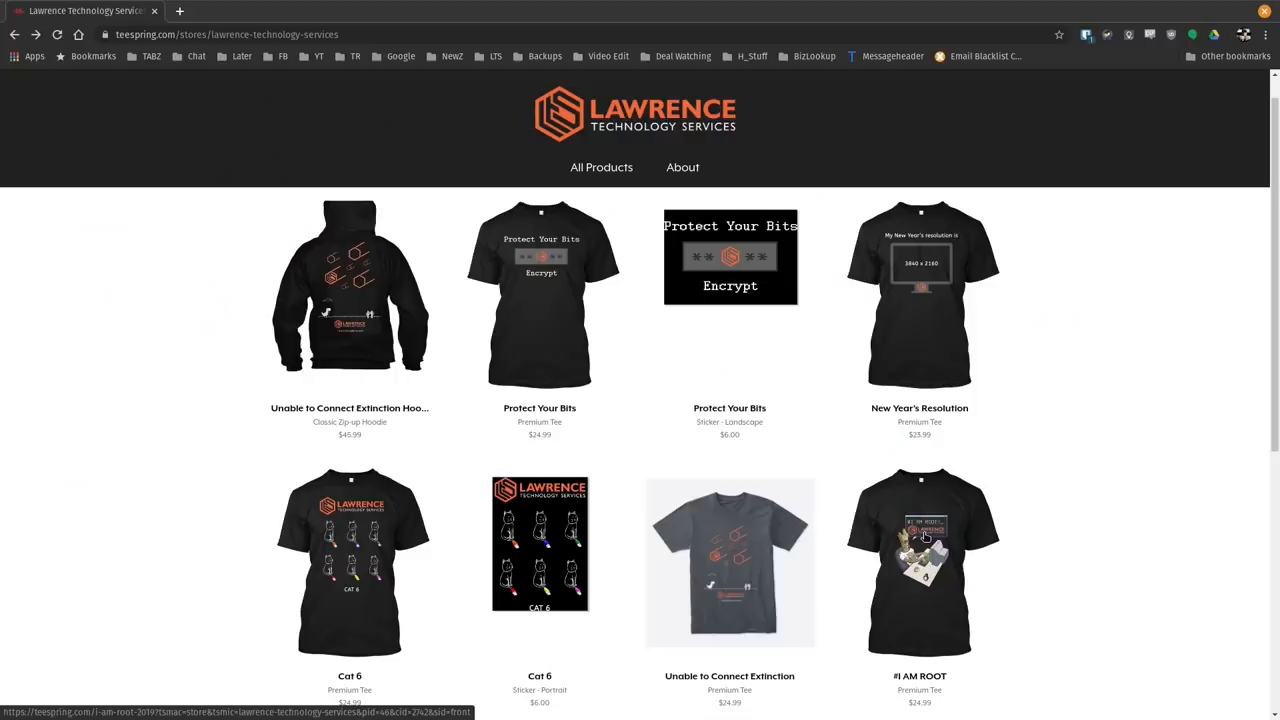
Step: Follow the store link to the Lawrence Systems forum and scroll through its categories
left_click(919, 560)
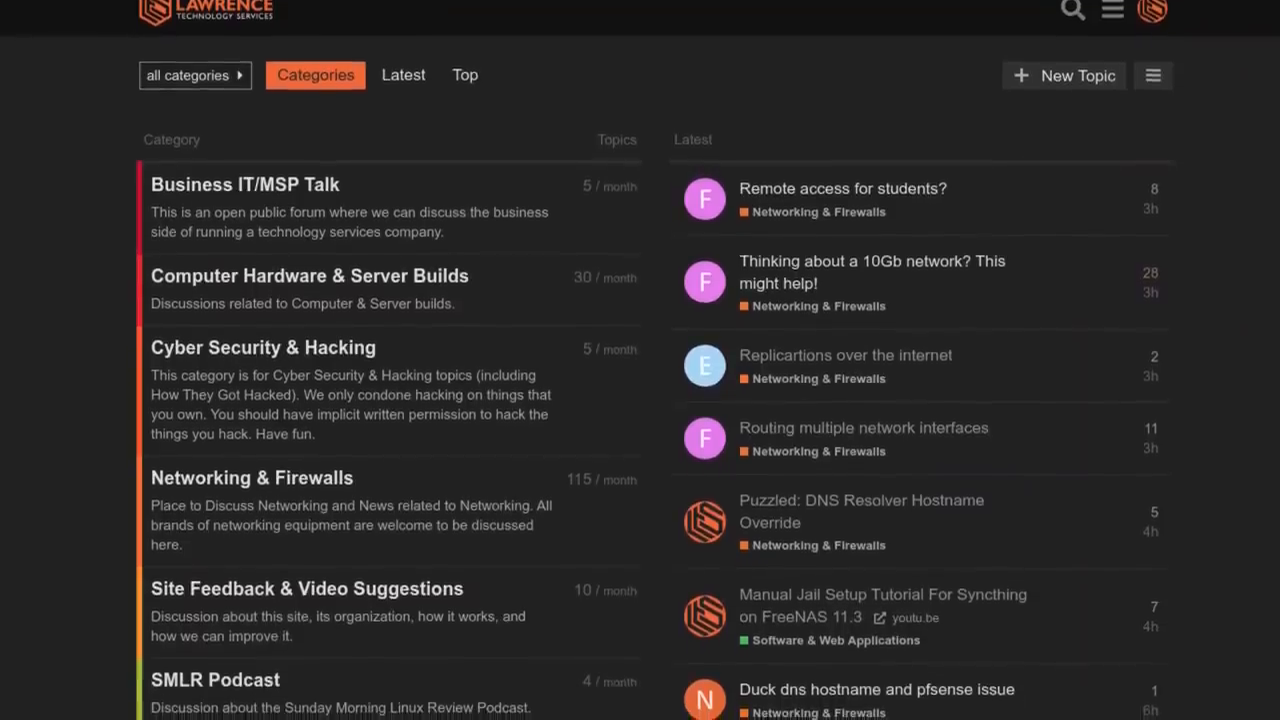
scroll("down", 3)
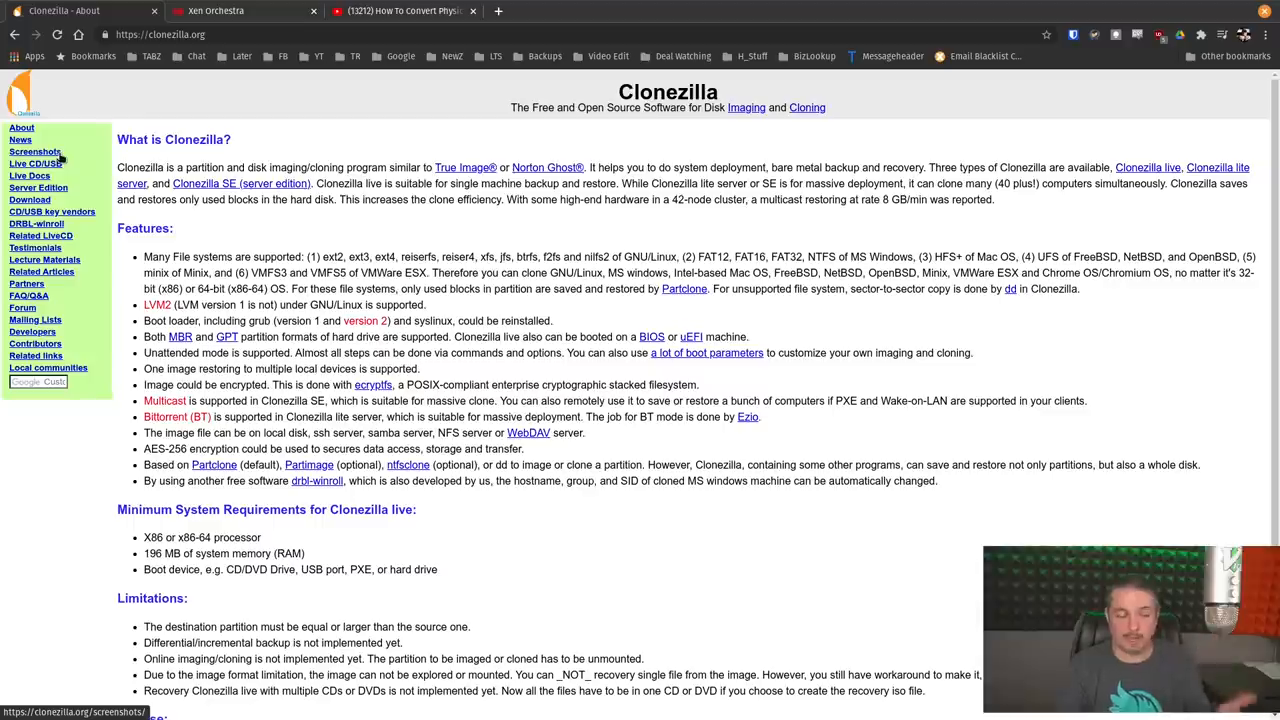
mouse_move(278, 170)
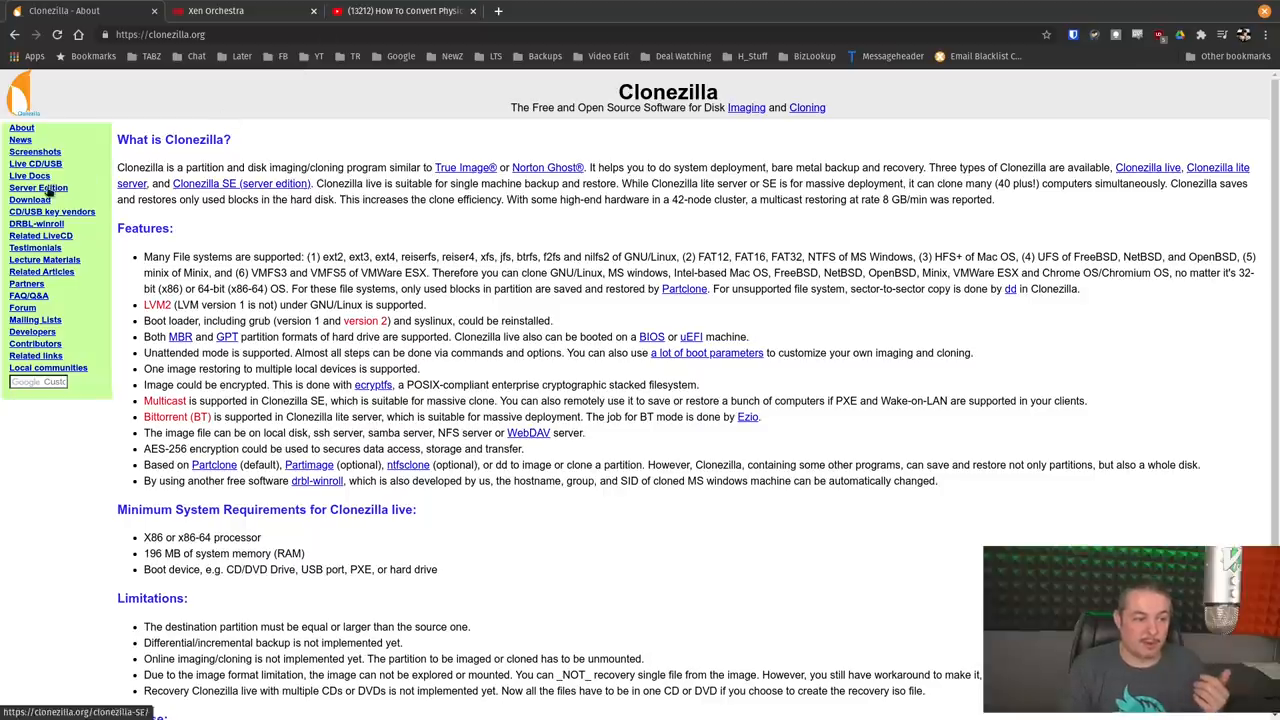
Step: Go to the Download page via the clonezilla.org left sidebar
left_click(29, 199)
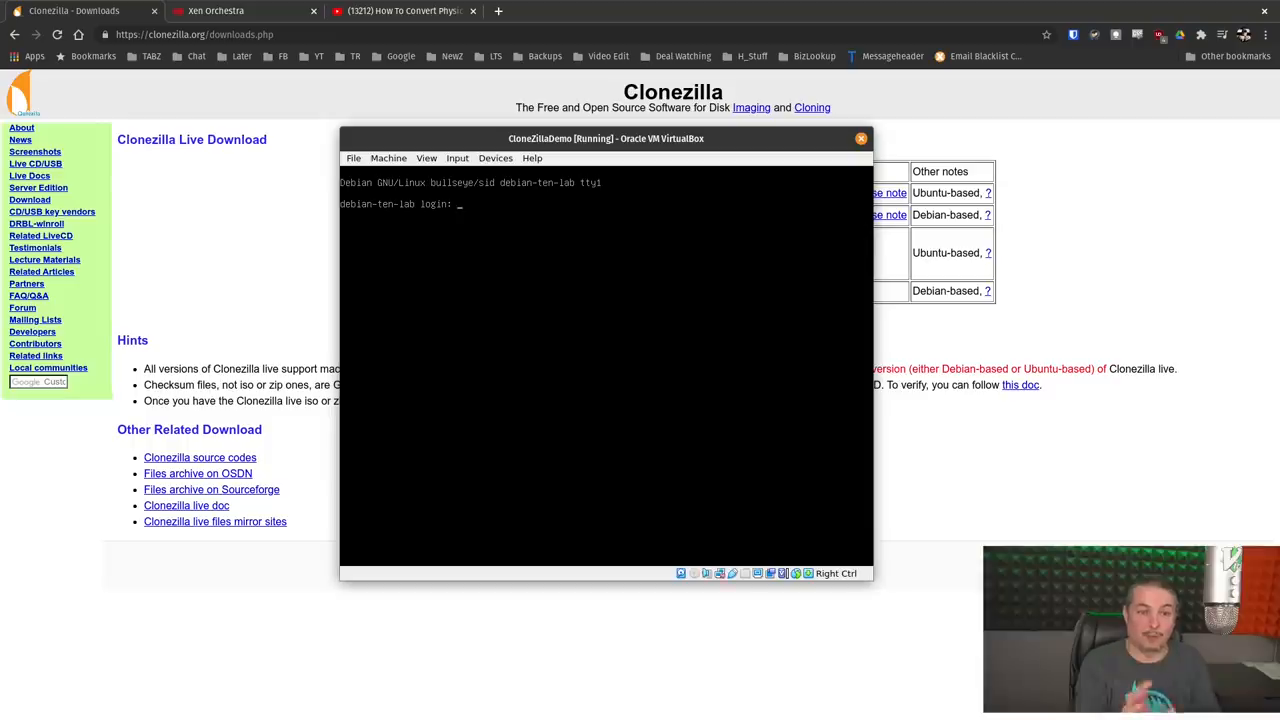
Step: Log in as root, ping 1.1.1.1, then run shutdown -h now
type("root")
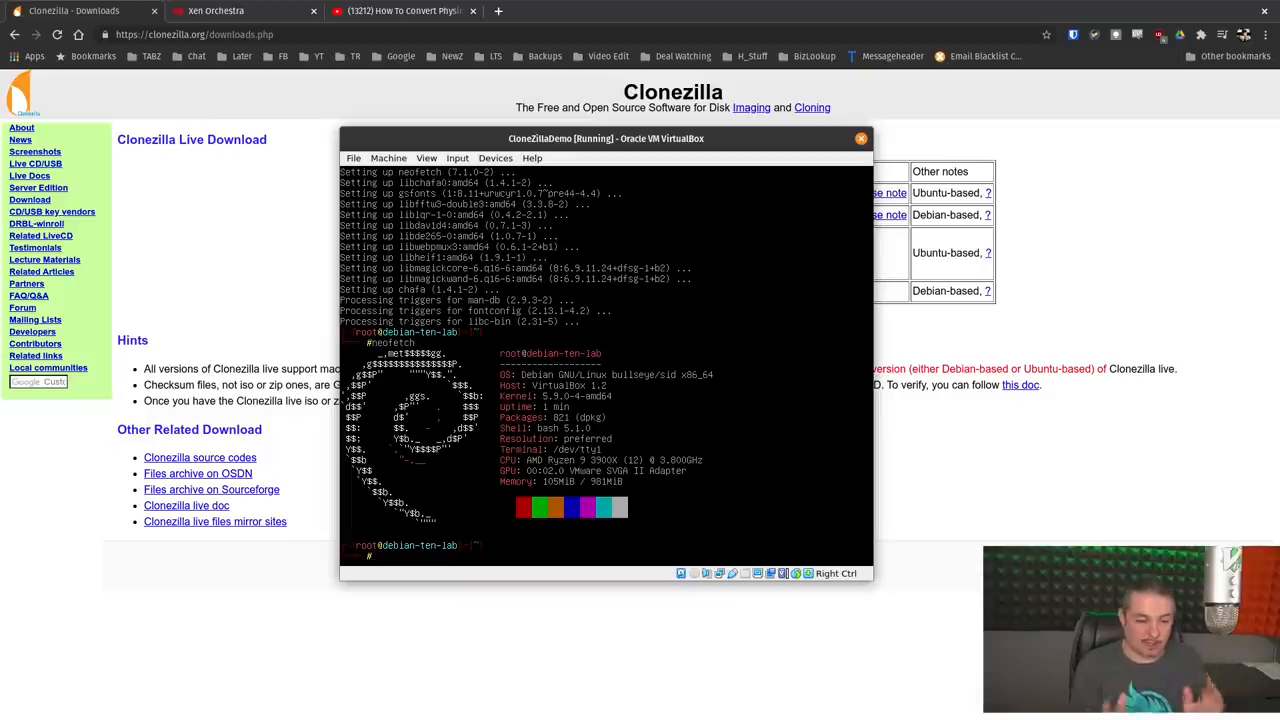
type("poi")
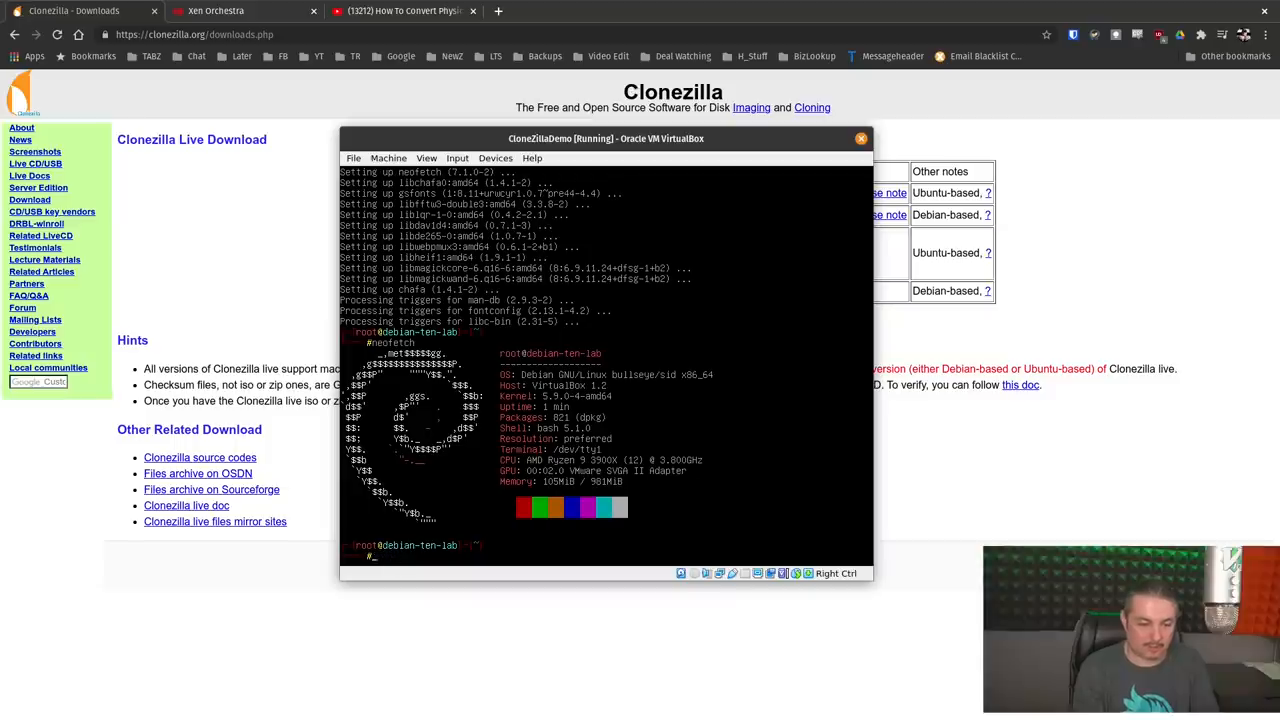
type("ping 1.1.1.1")
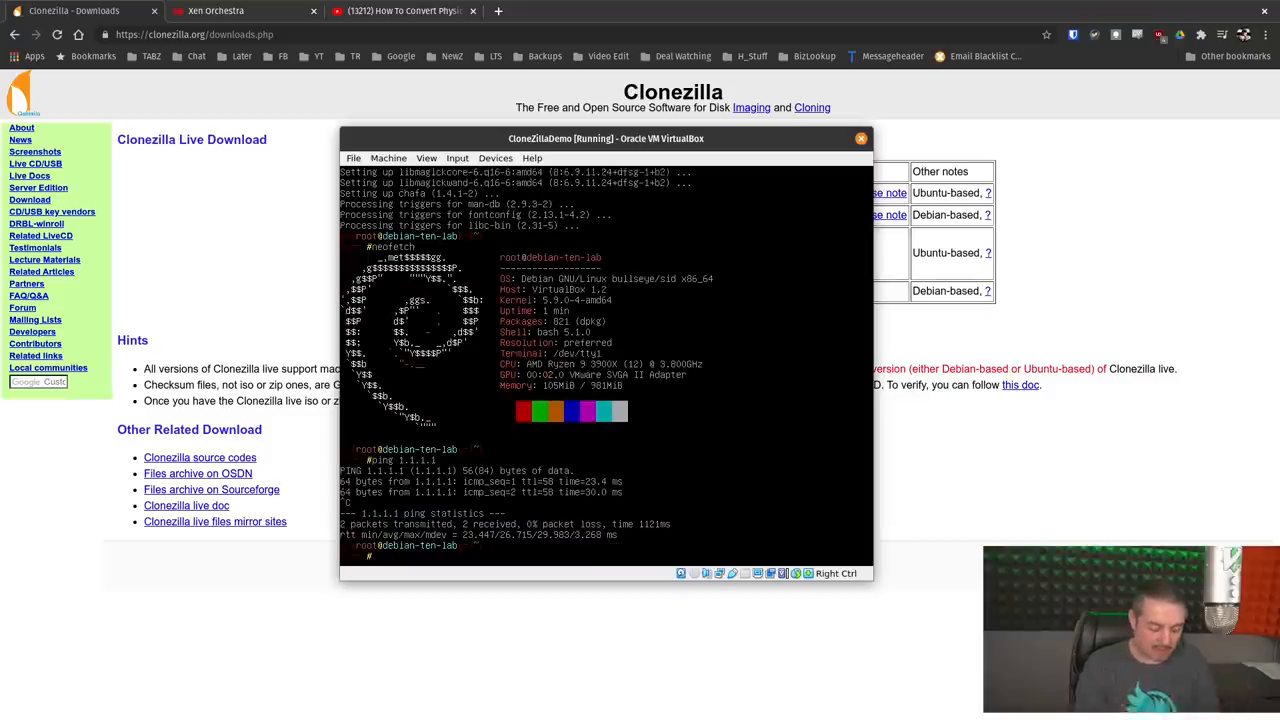
type("shutdown -h n")
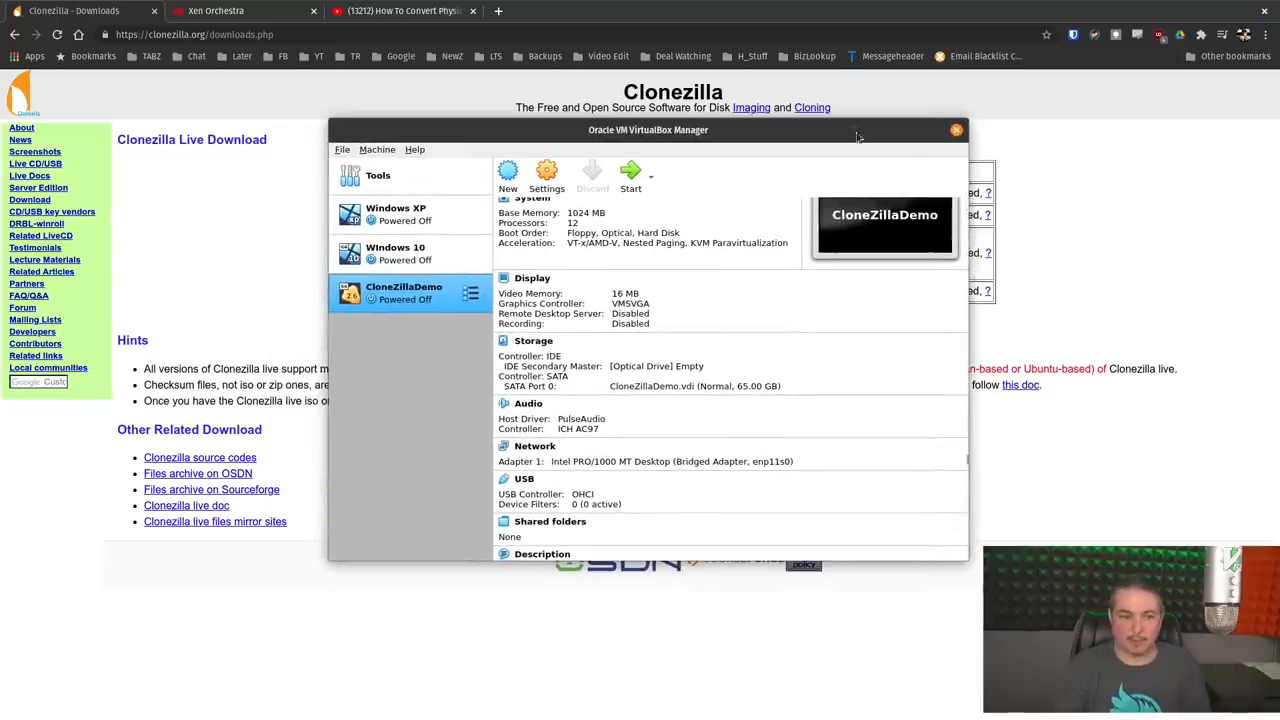
Step: Attach the Clonezilla live ISO to ClonezillaDemo's empty IDE optical drive
left_click(470, 293)
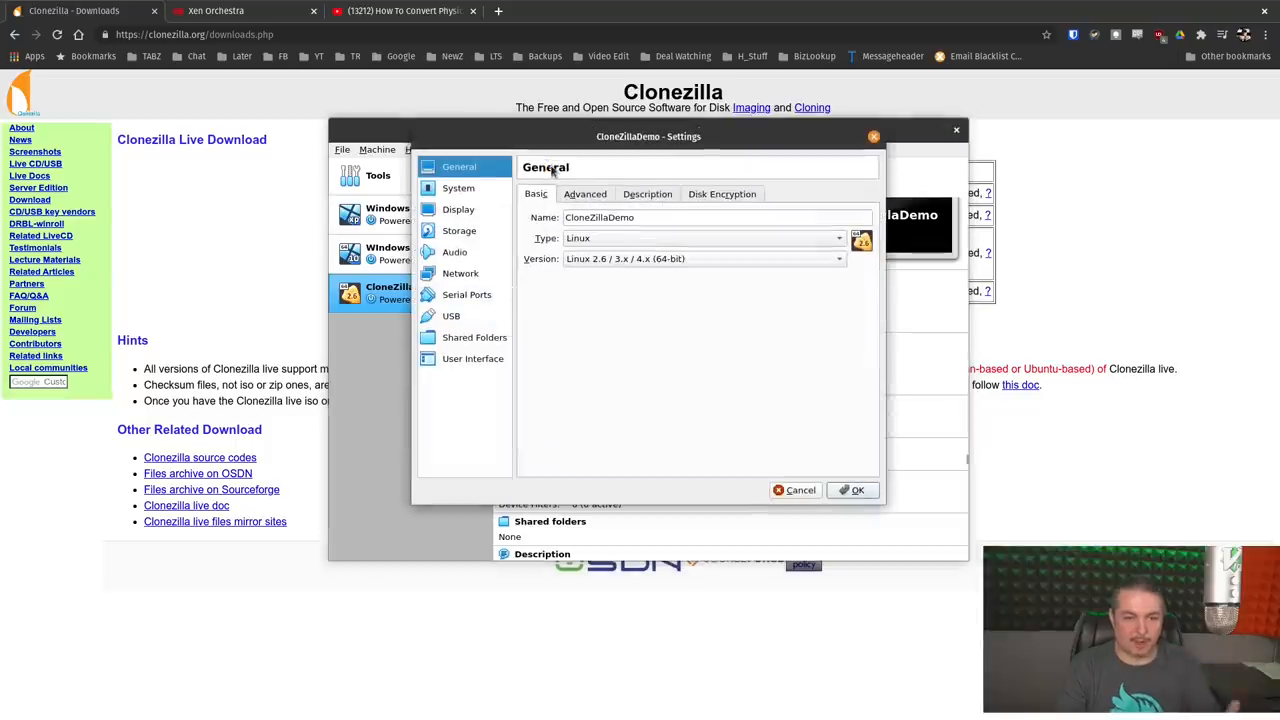
left_click(459, 230)
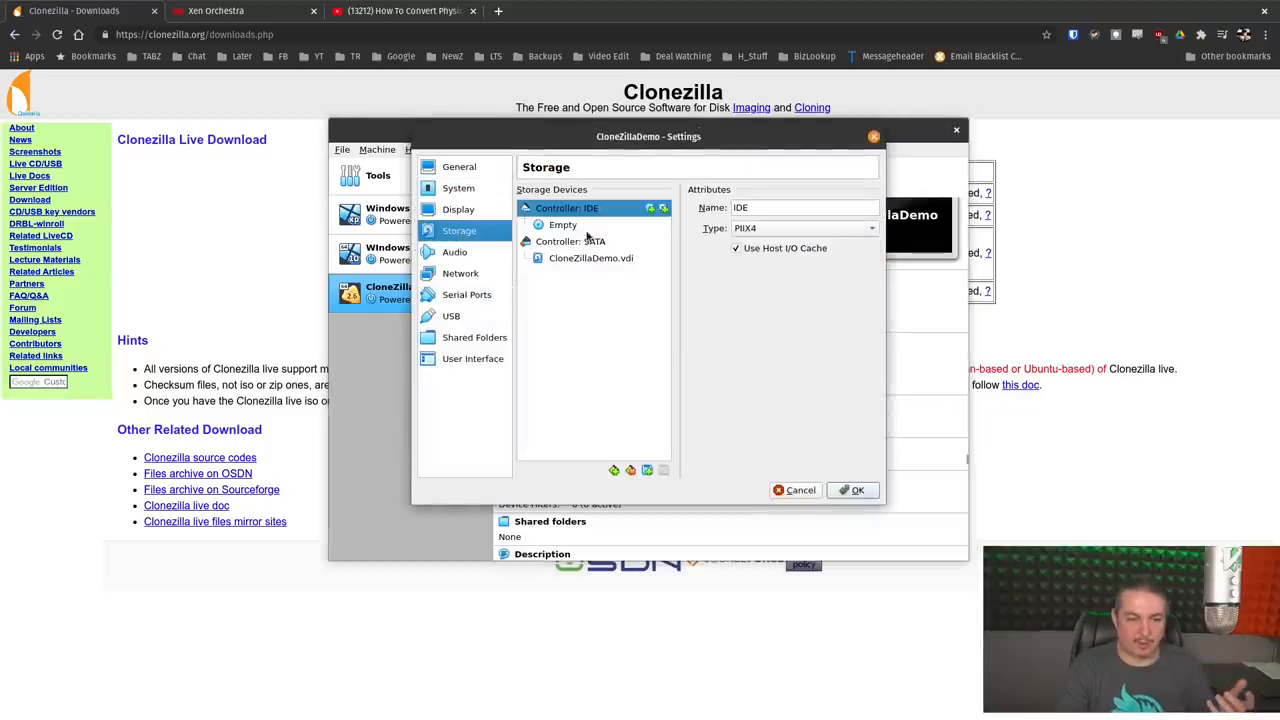
left_click(562, 224)
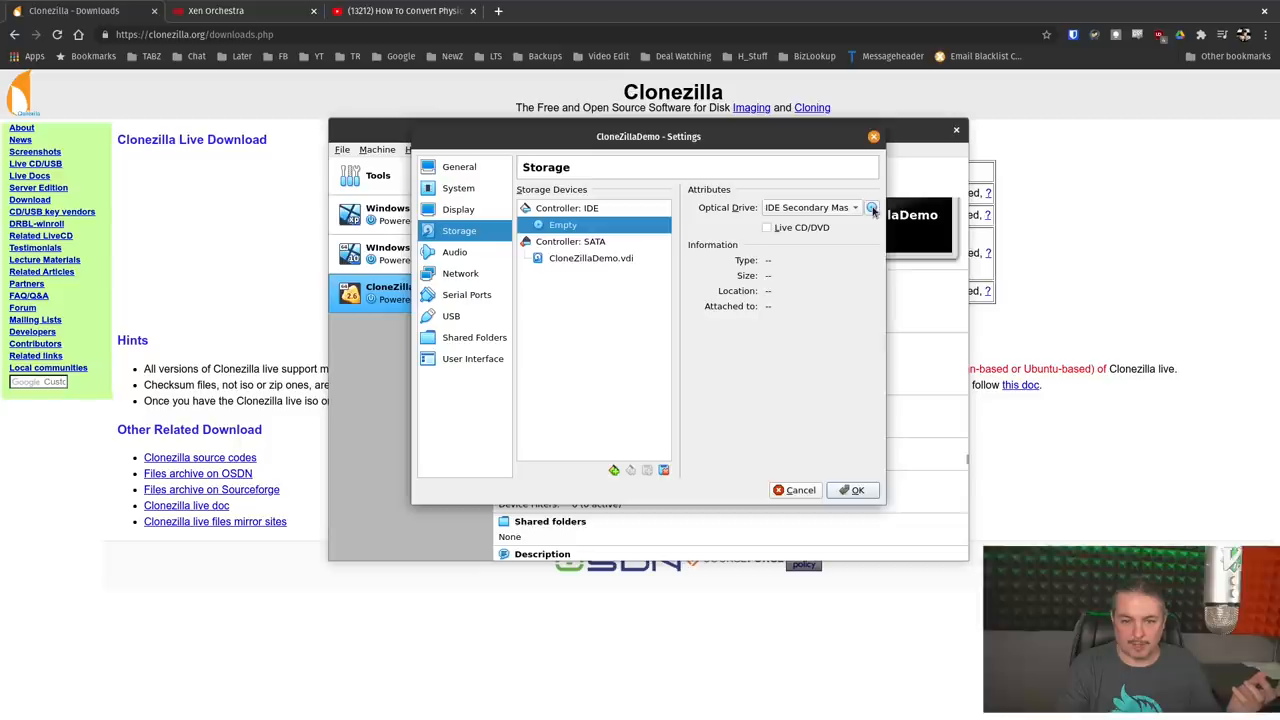
left_click(872, 207)
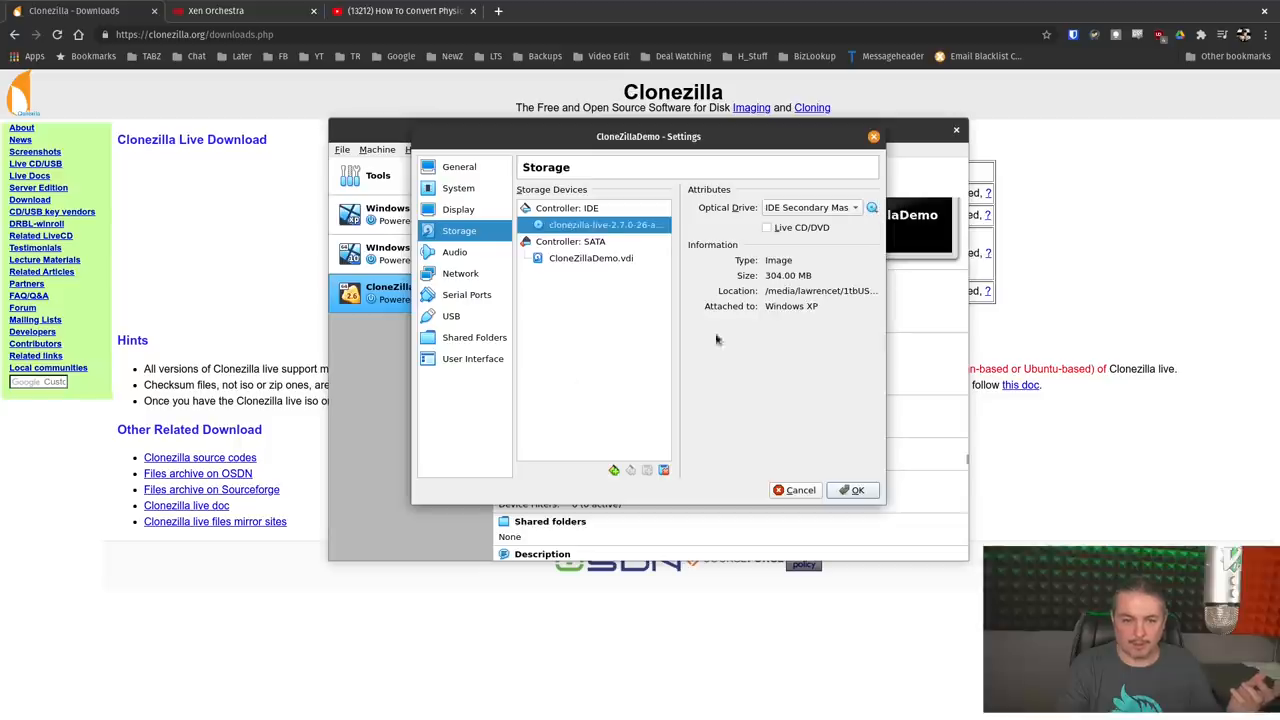
mouse_move(803, 453)
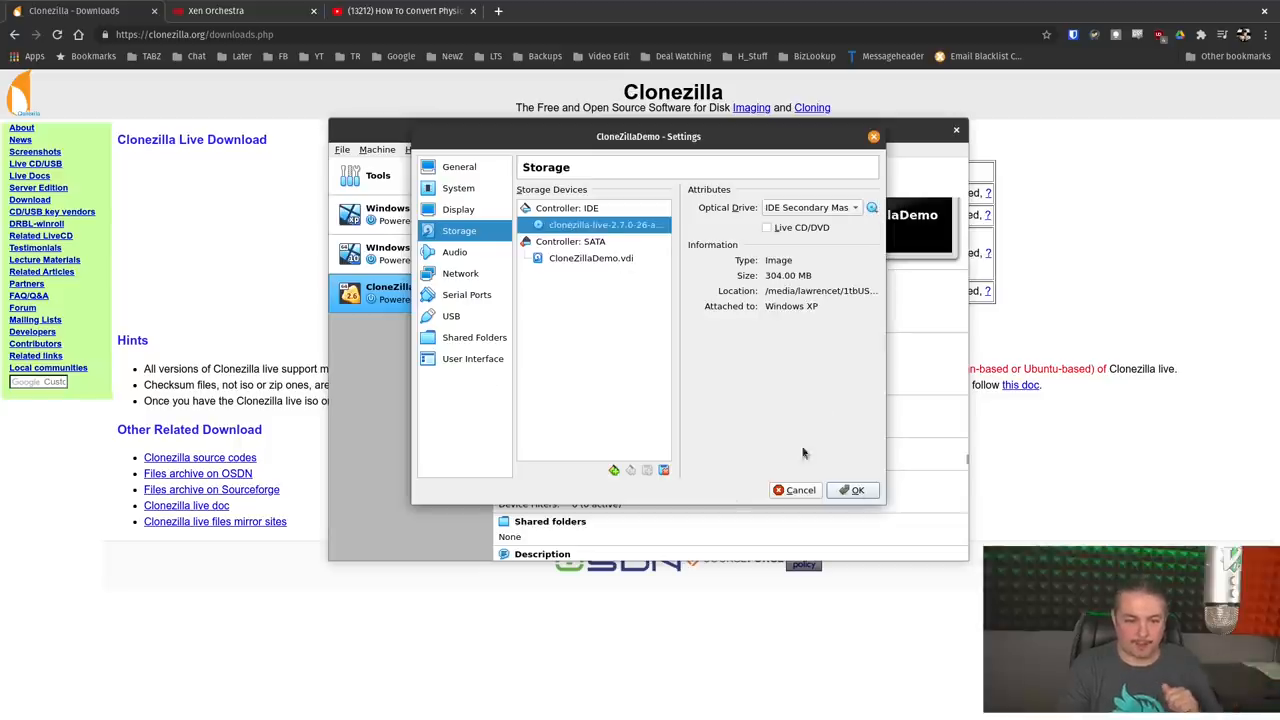
left_click(857, 490)
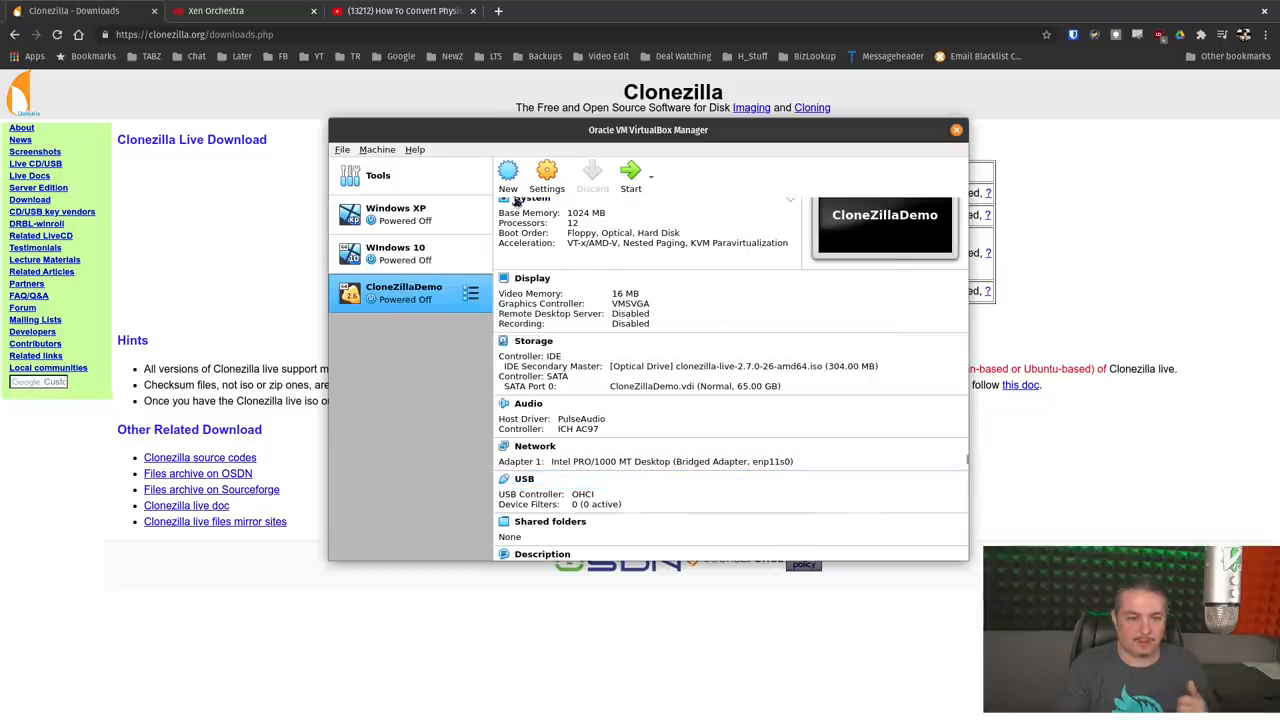
Step: Uncheck Floppy in the System boot order and save
left_click(547, 175)
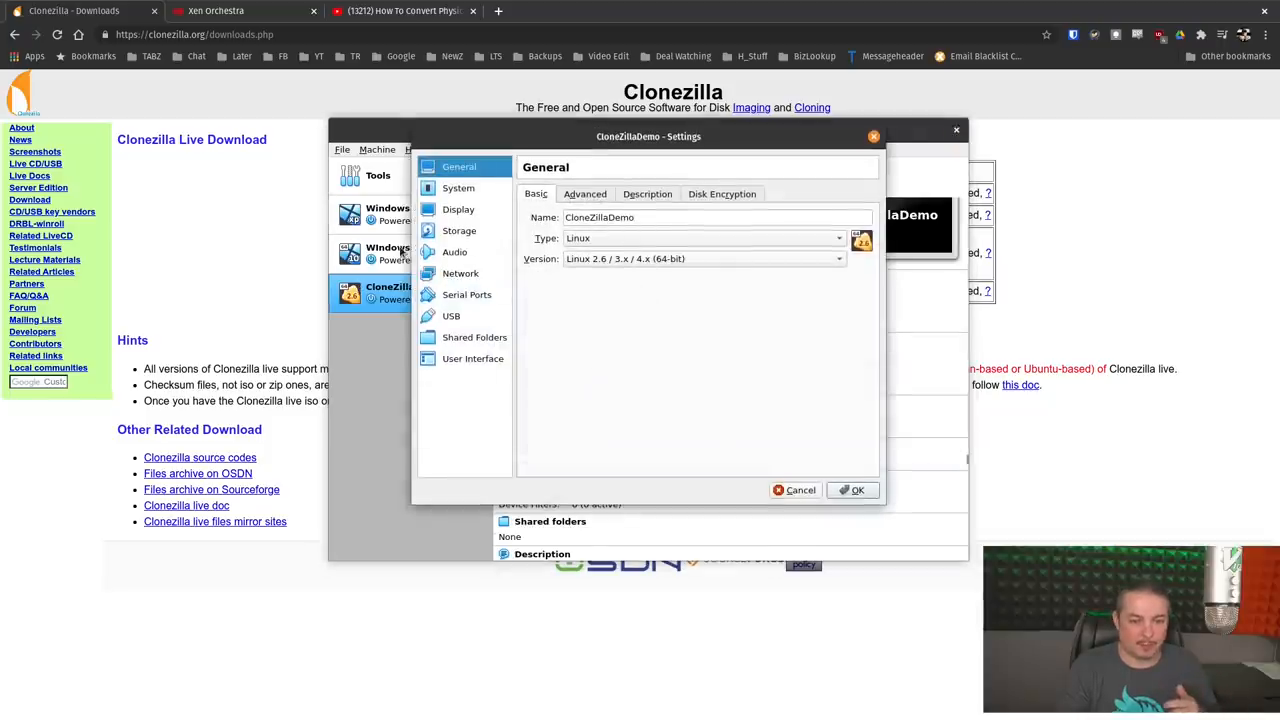
left_click(458, 187)
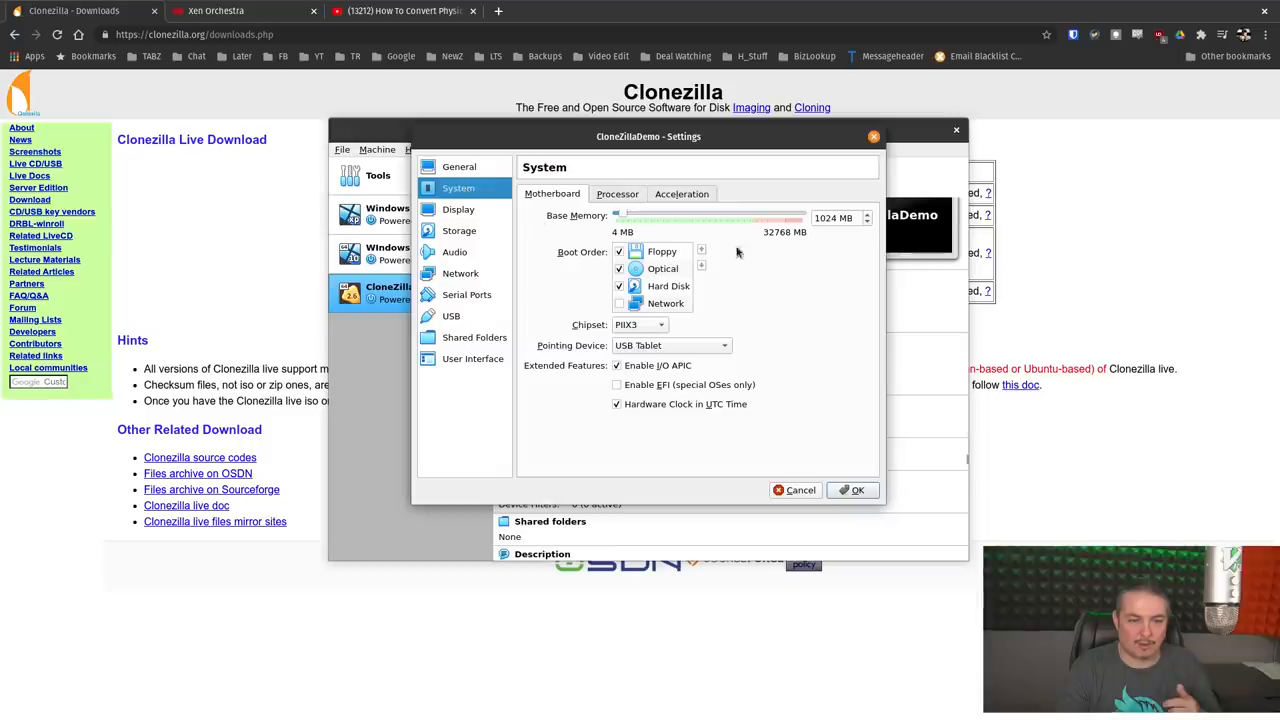
left_click(619, 251)
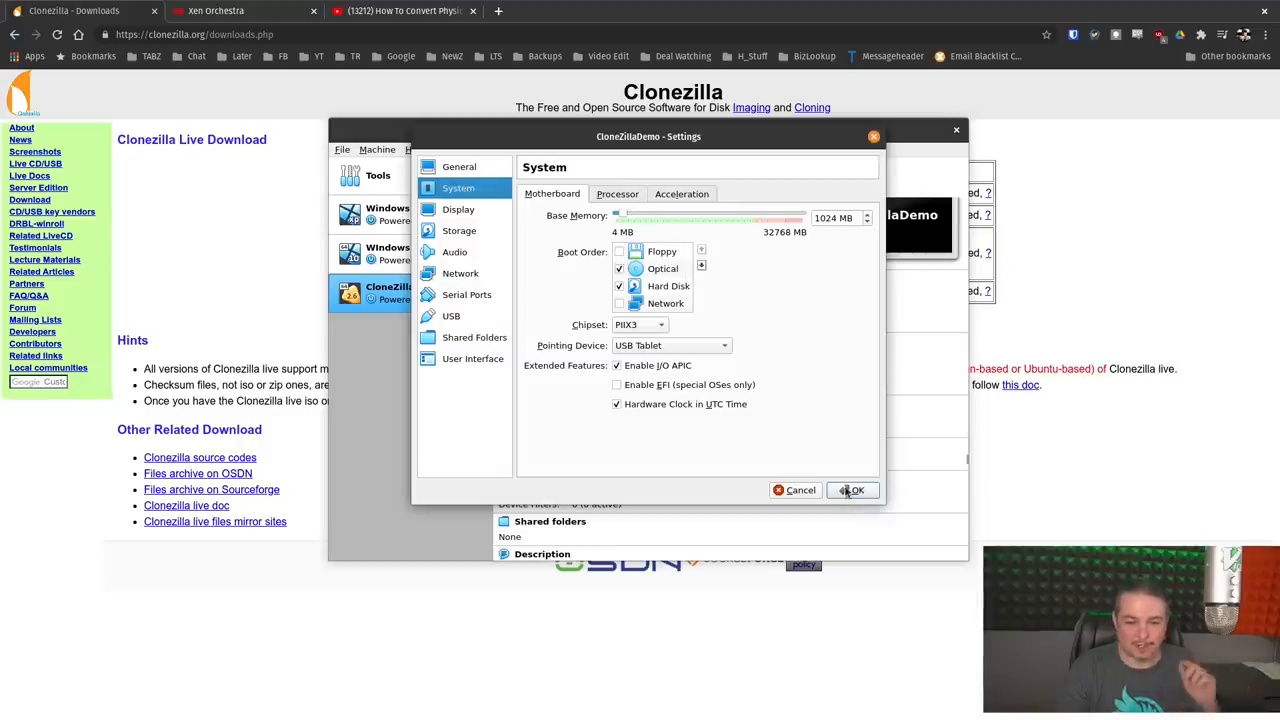
left_click(852, 490)
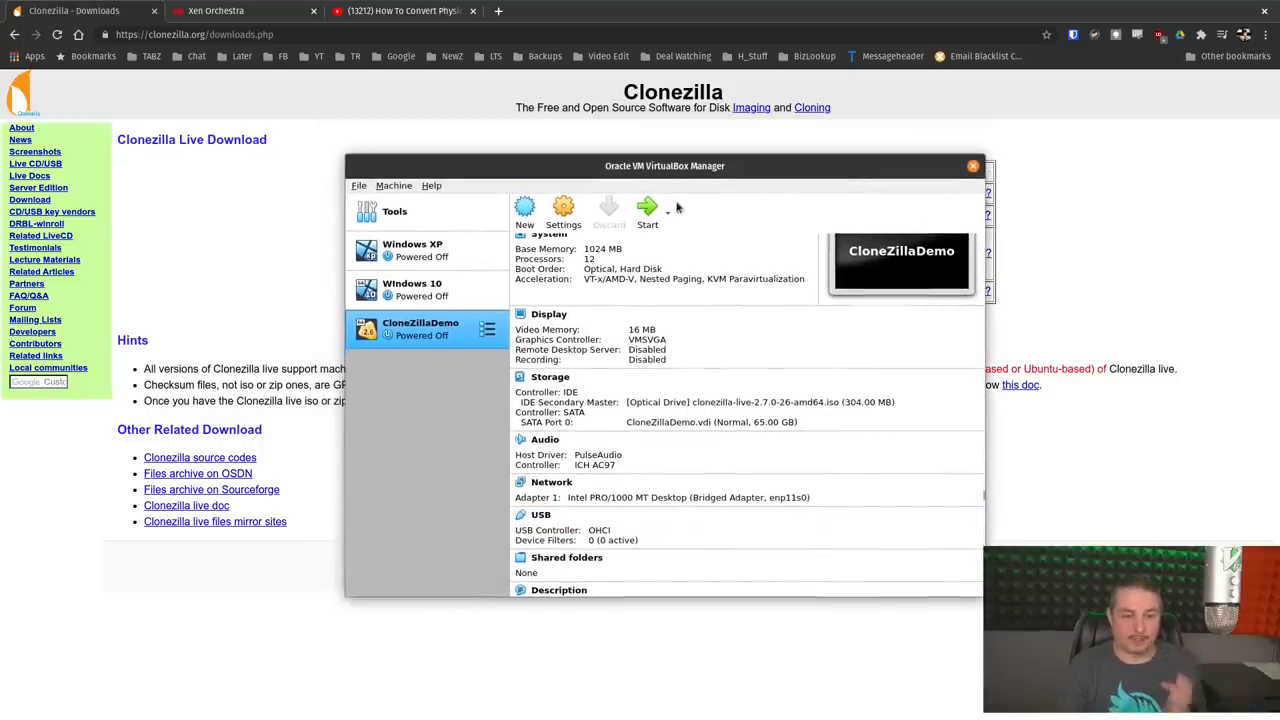
mouse_move(648, 210)
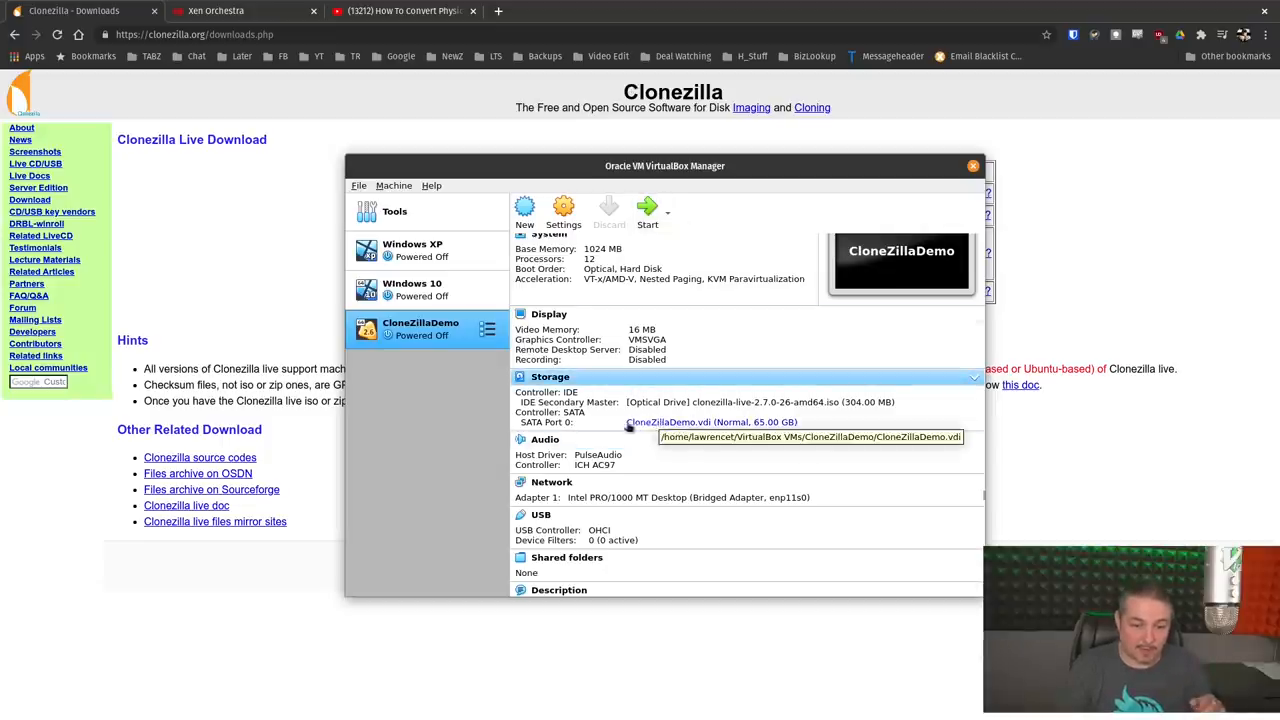
mouse_move(712, 421)
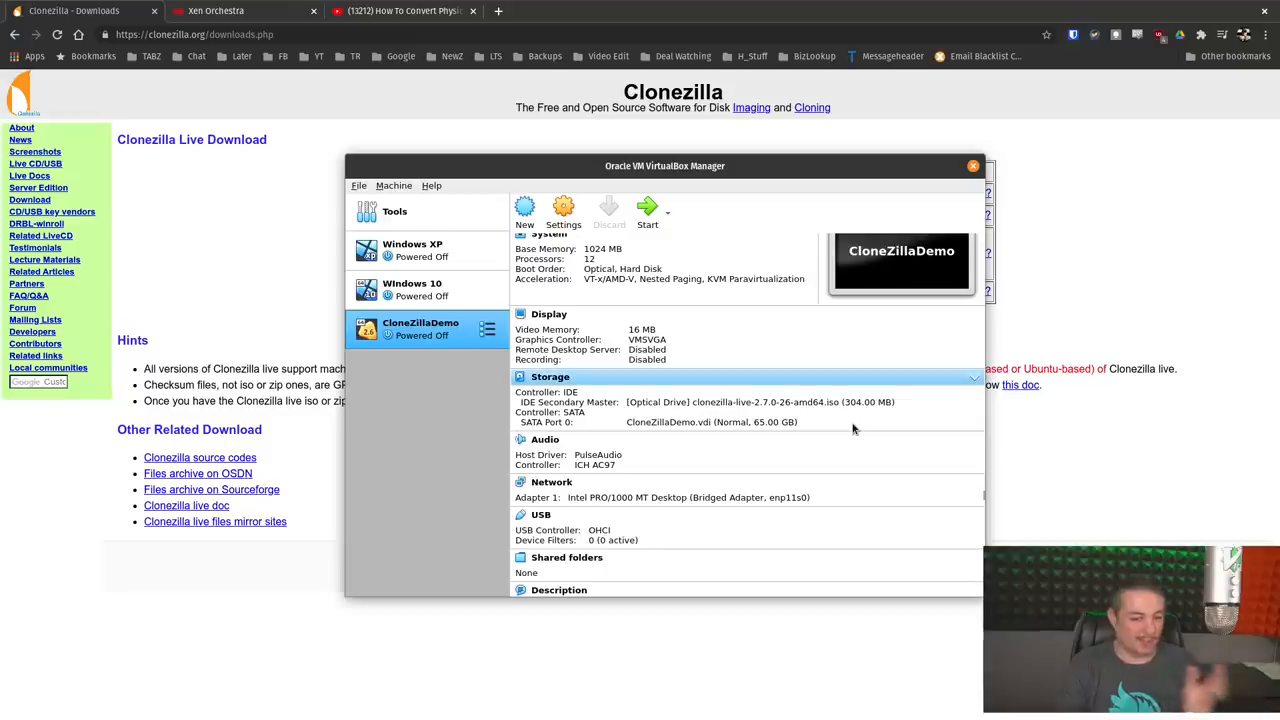
left_click_drag(664, 166, 647, 164)
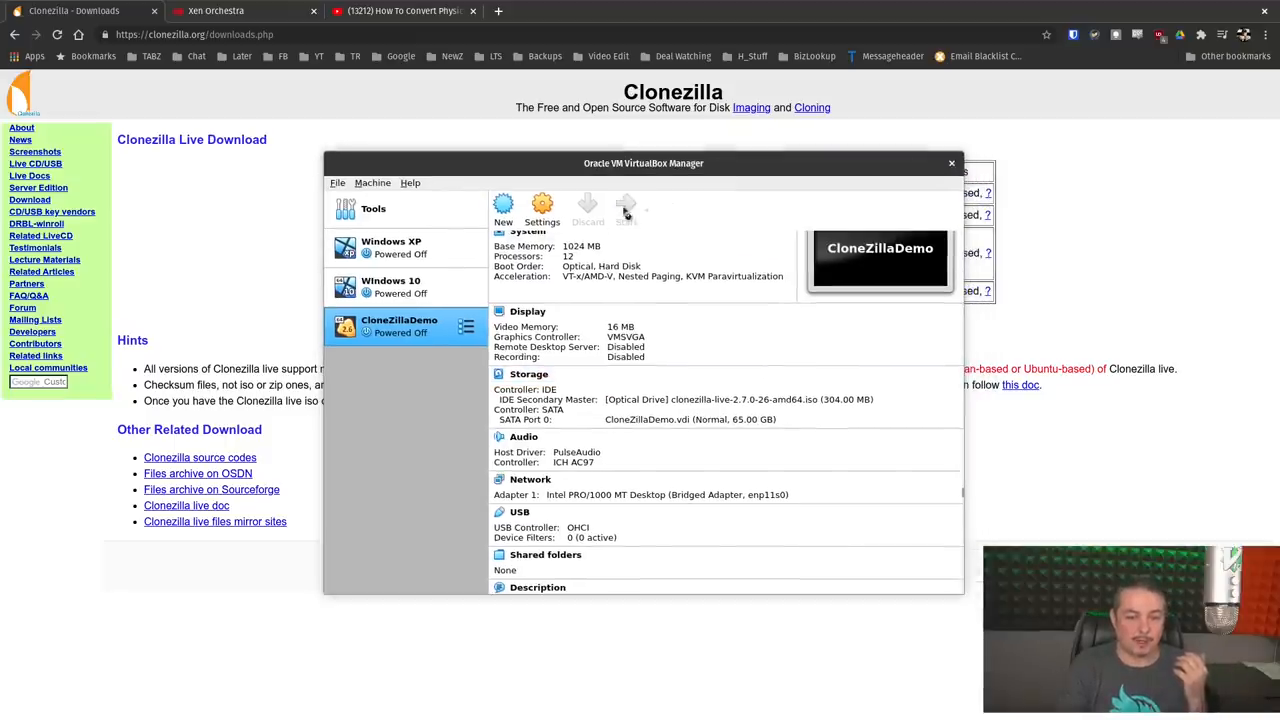
left_click(625, 207)
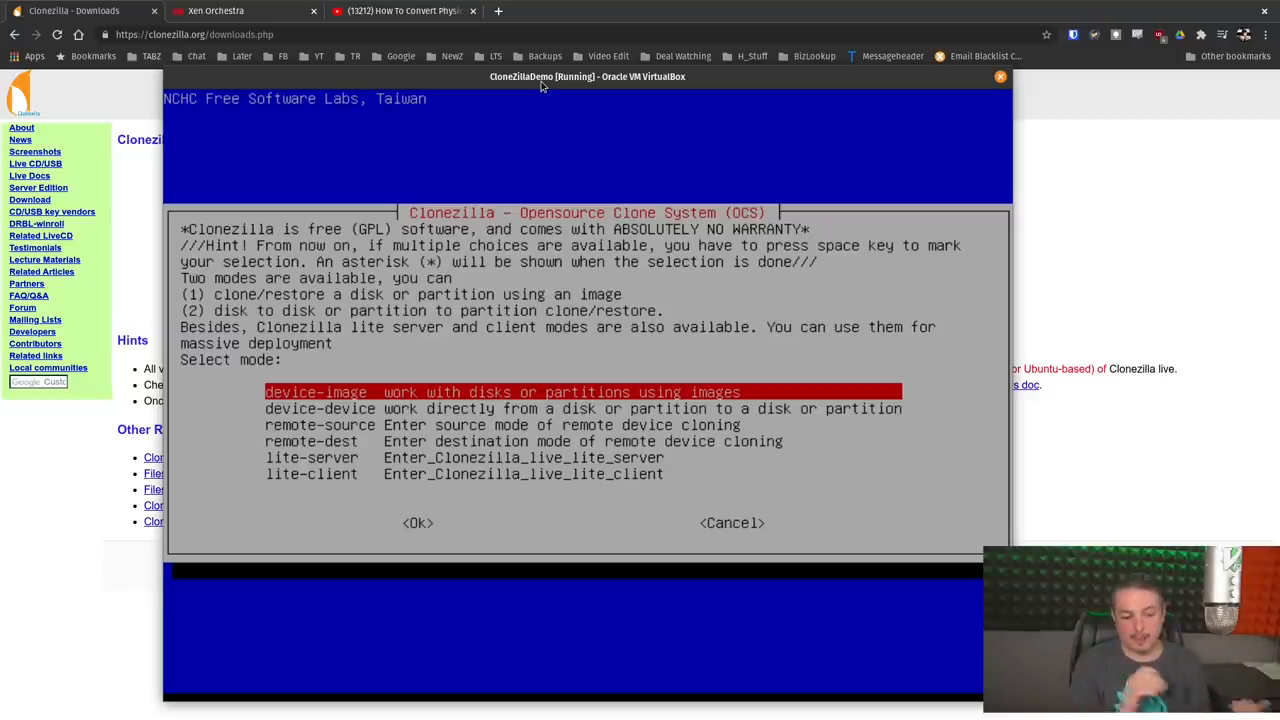
Step: Choose remote-source cloning in disk_to_remote_disk mode
key("Down")
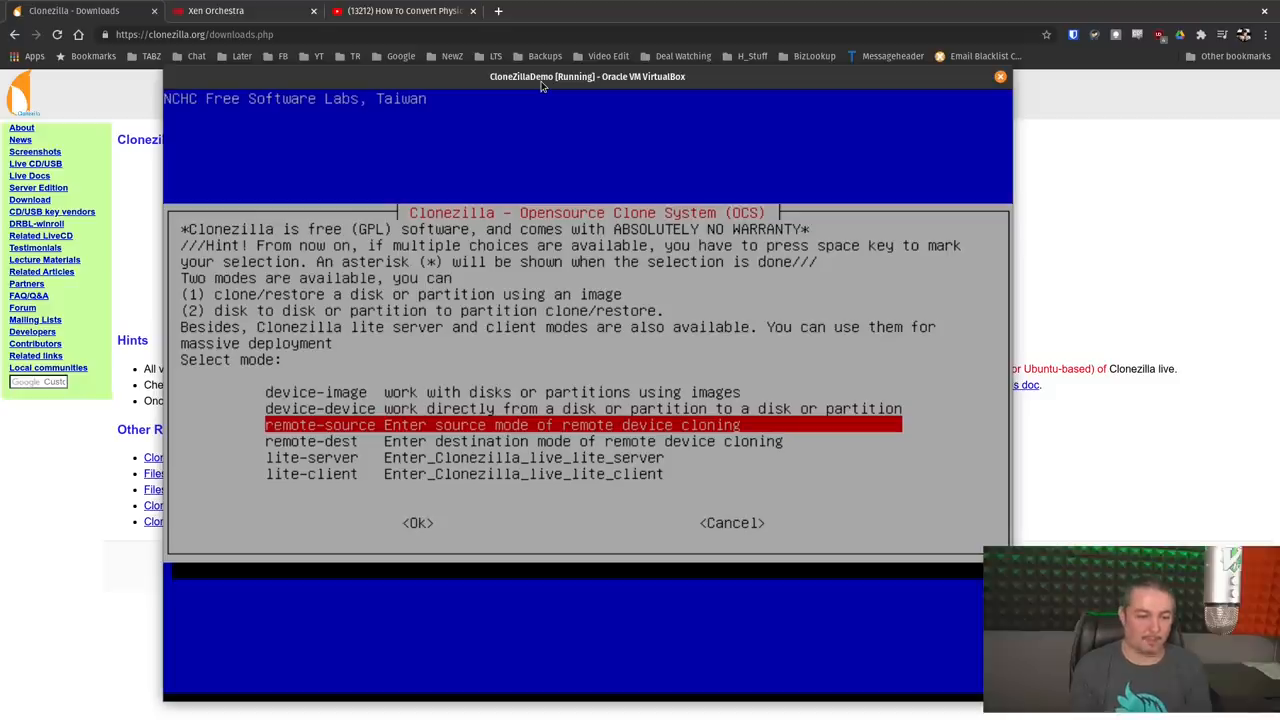
key("Up")
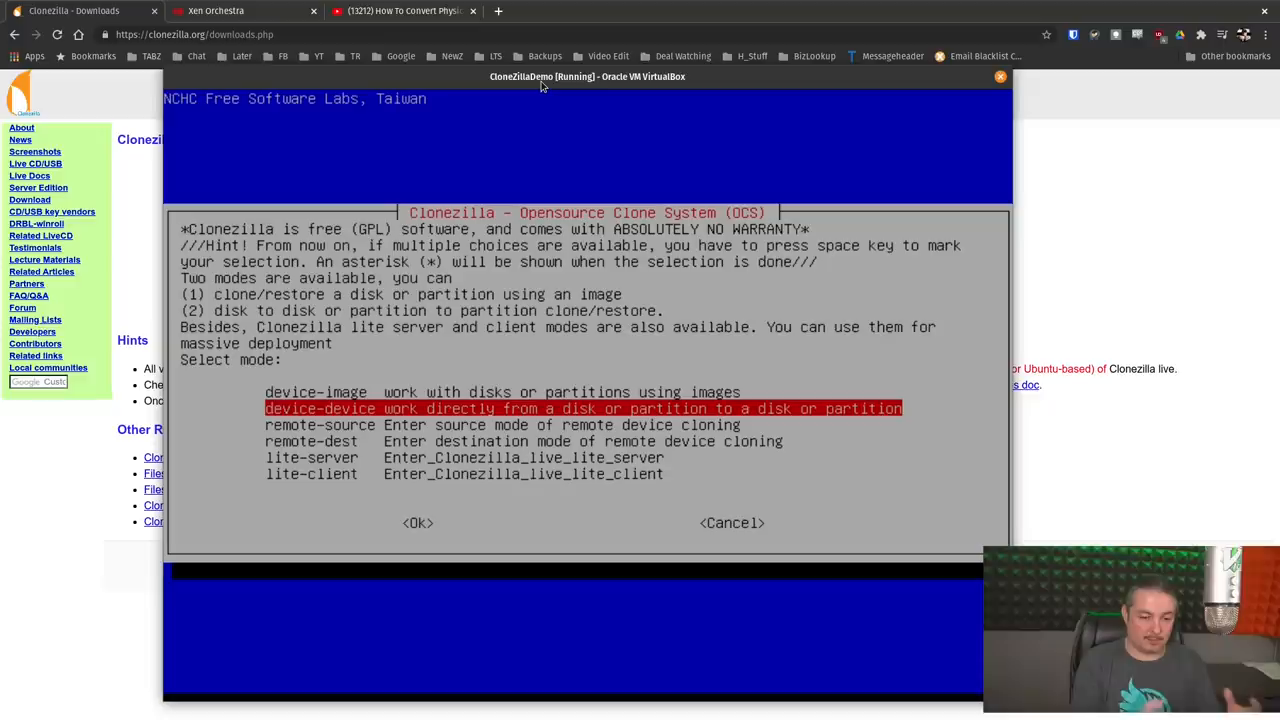
key("Up")
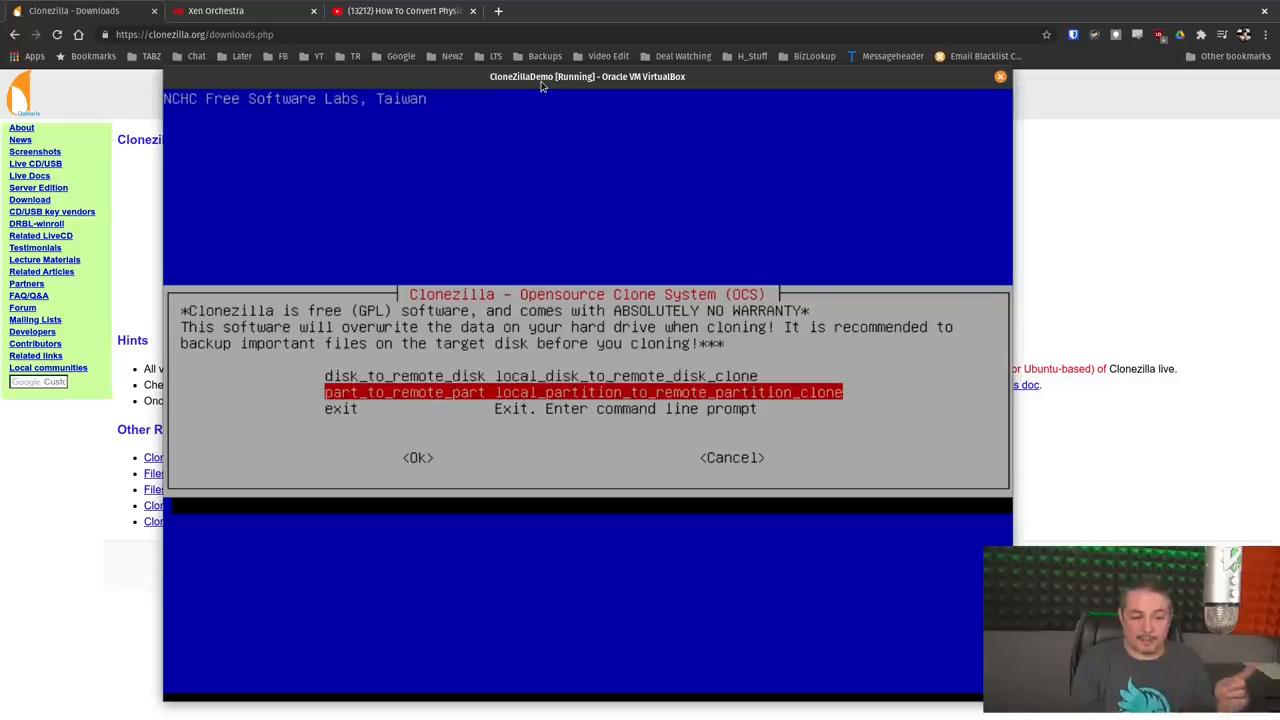
key("up")
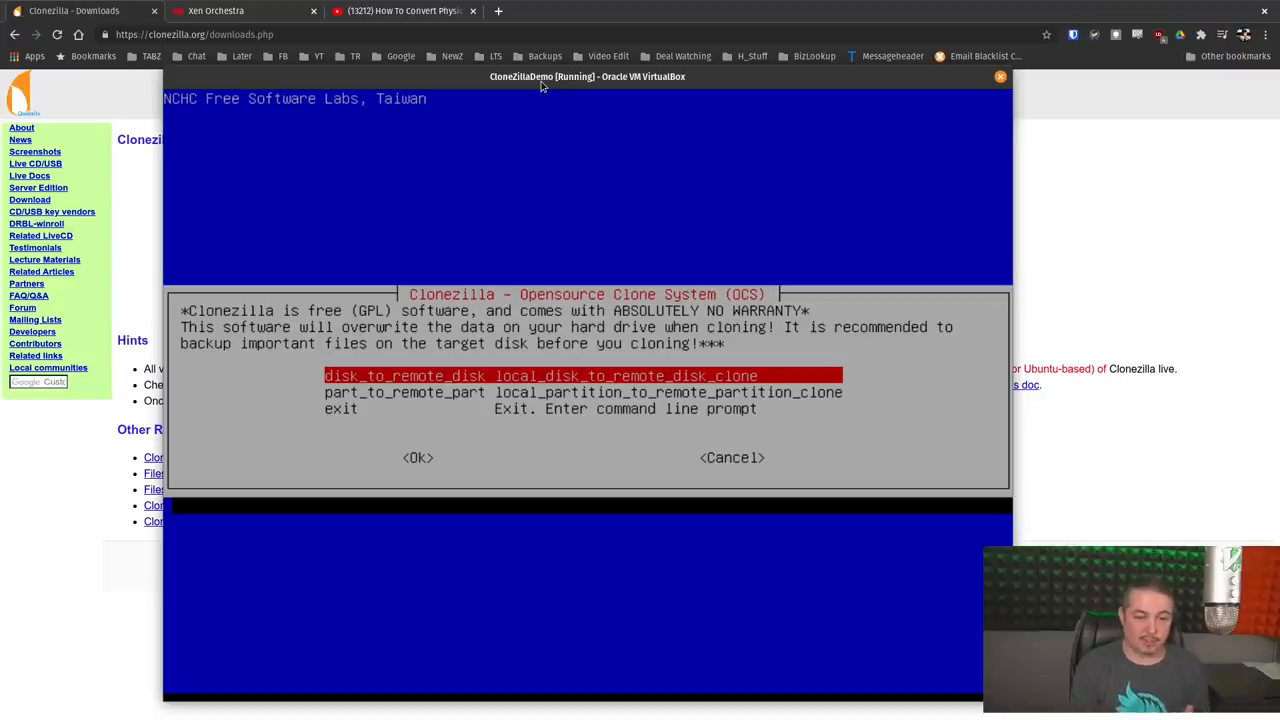
left_click(417, 457)
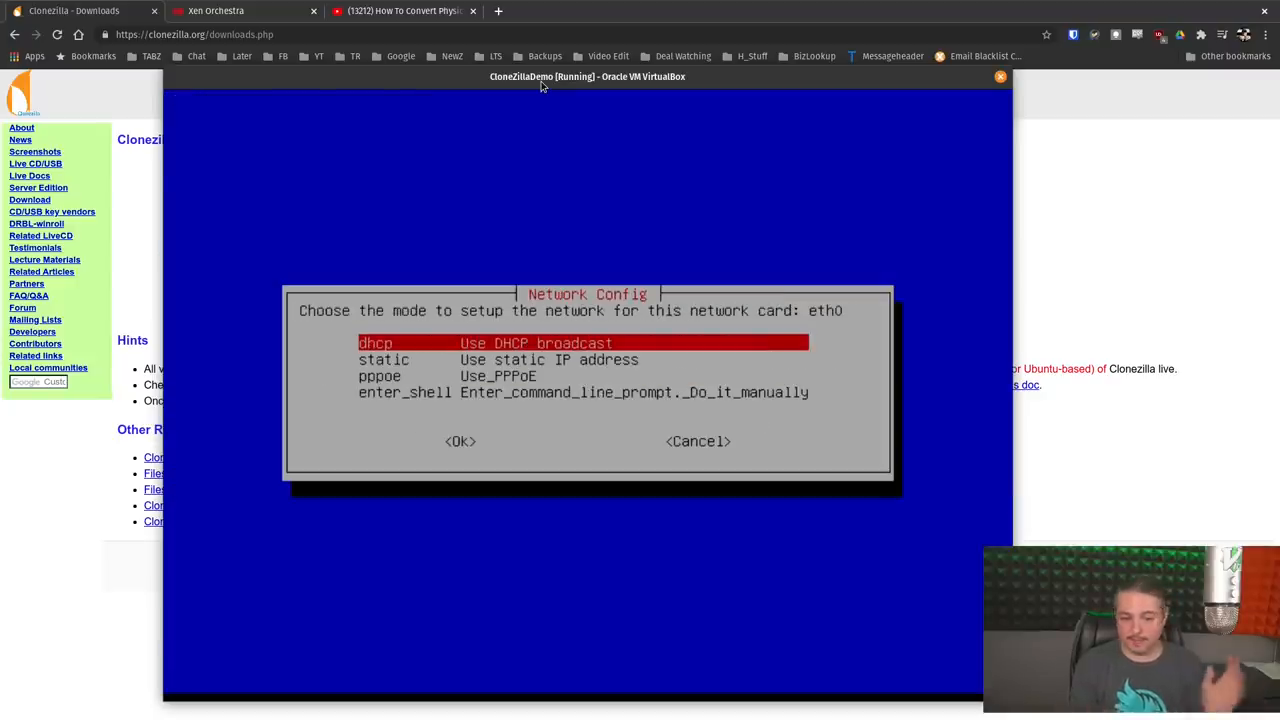
Step: Use DHCP, source disk sda, -sfsck, and -p poweroff when finished
left_click(460, 441)
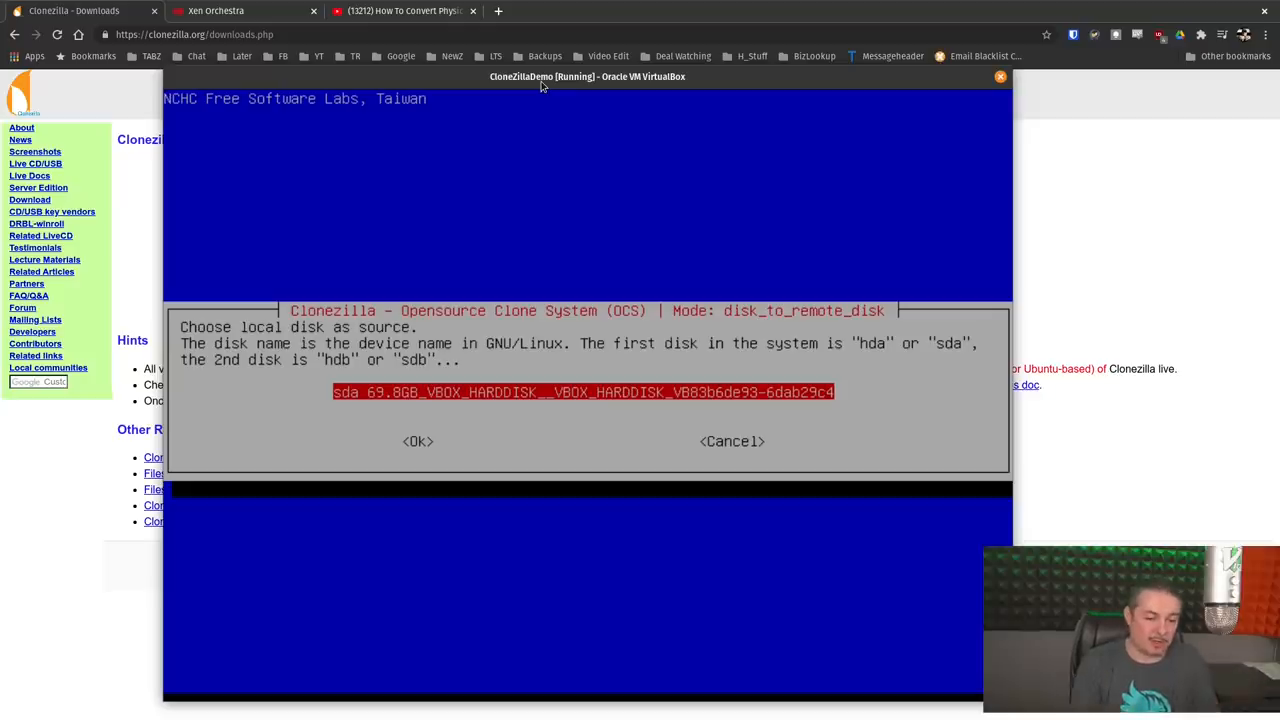
left_click(417, 441)
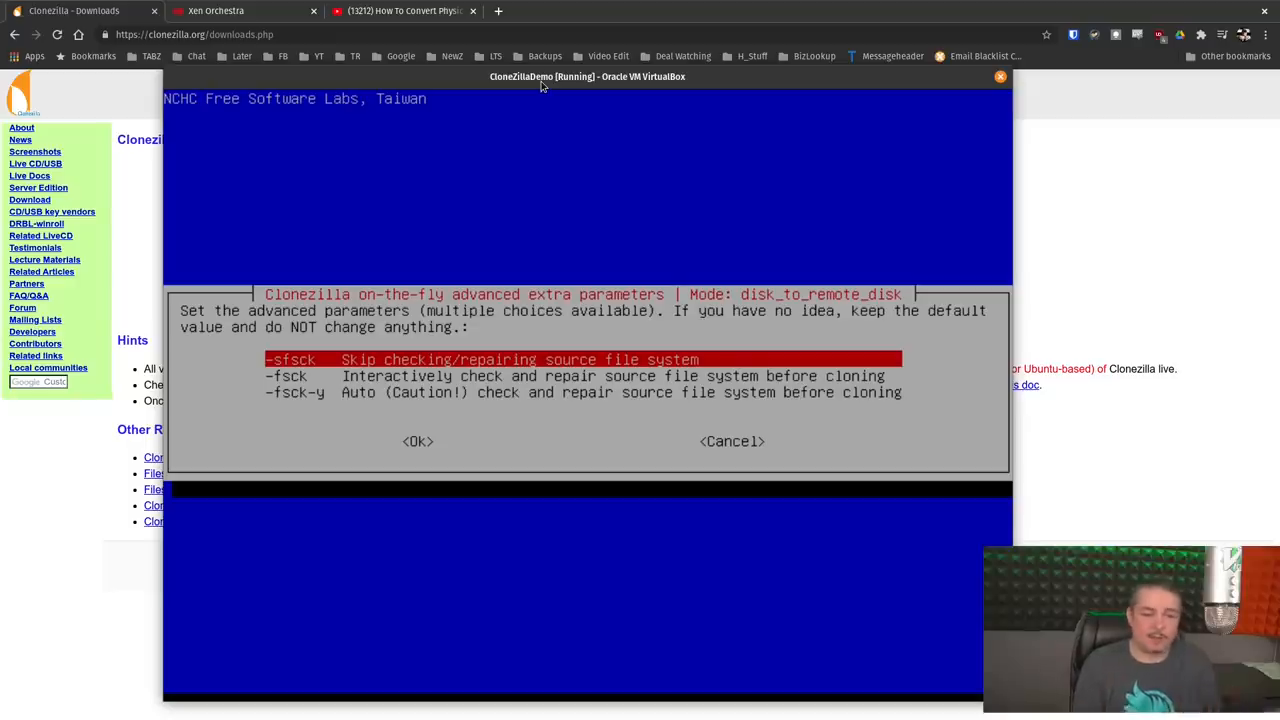
left_click(417, 441)
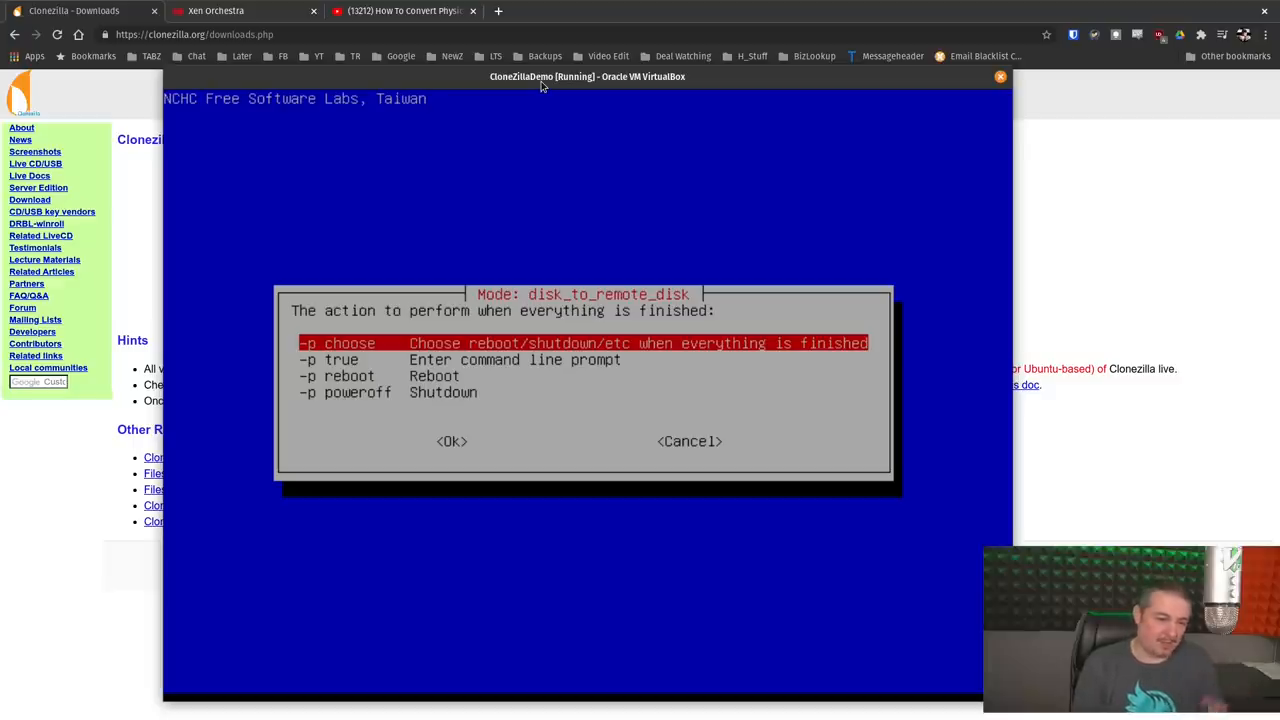
key("Down")
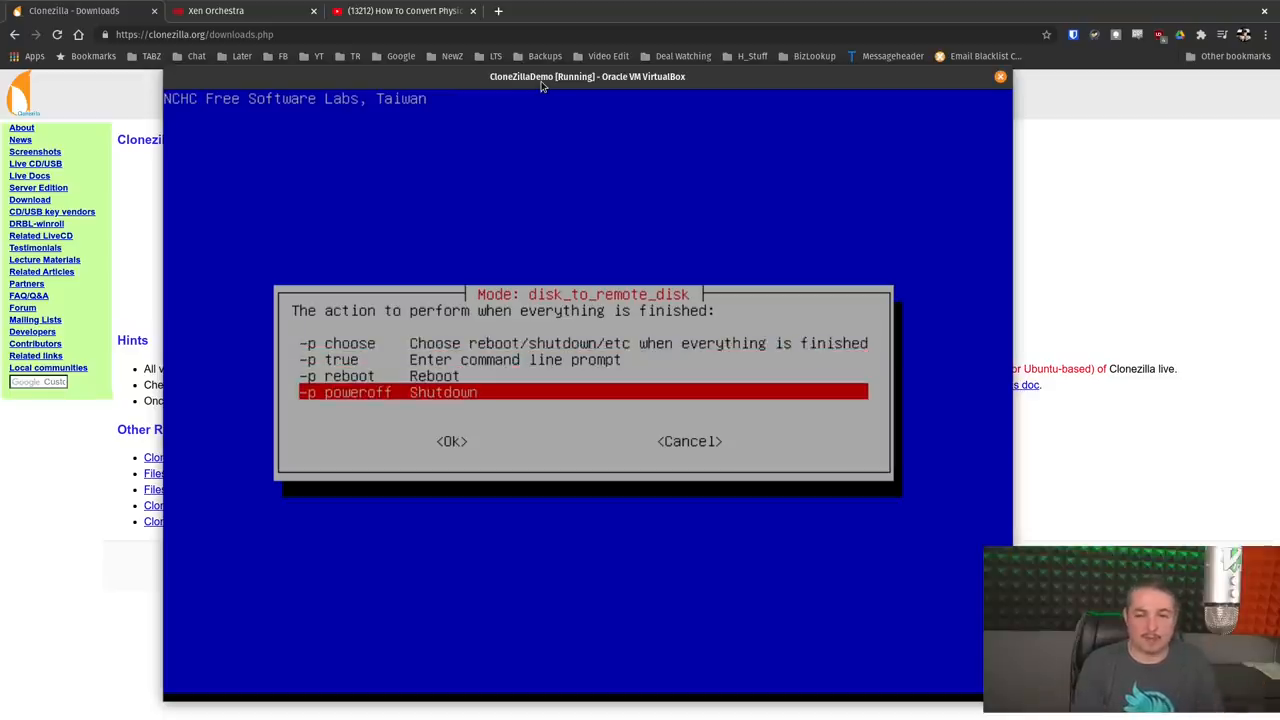
key("Up")
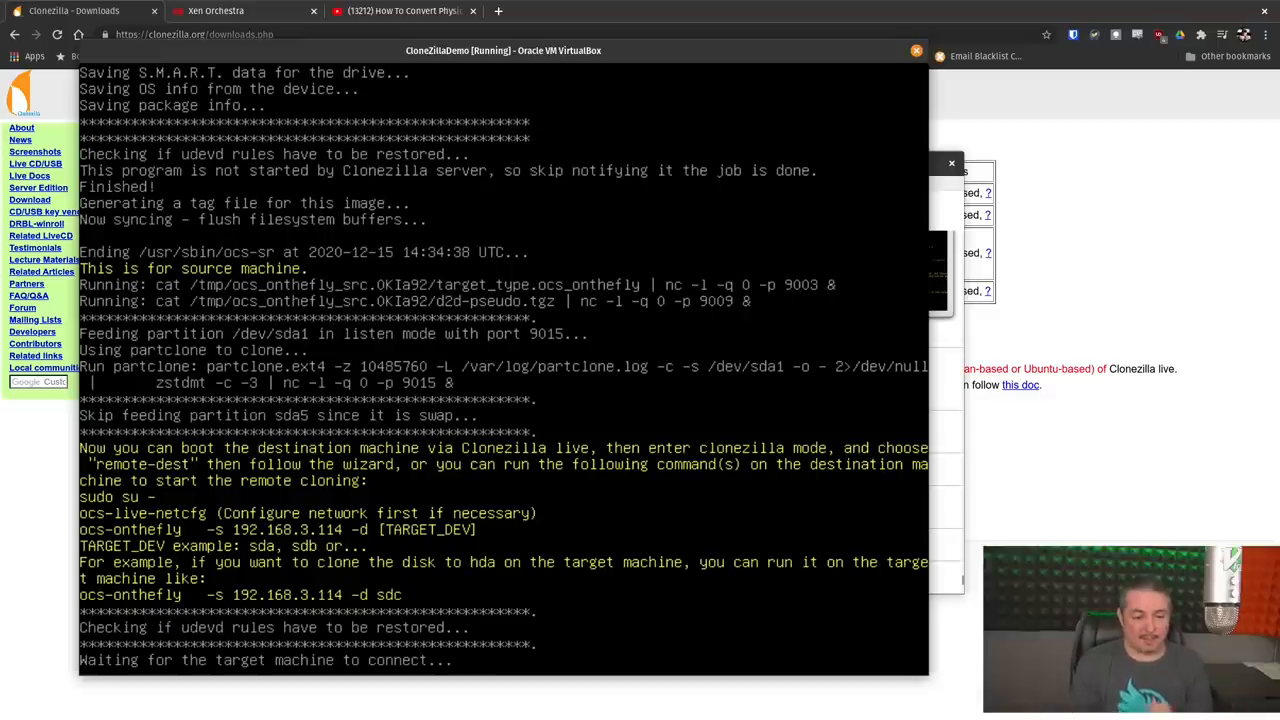
Step: Restore the window to show the VirtualBox Manager with ClonezillaDemo running
double_click(287, 594)
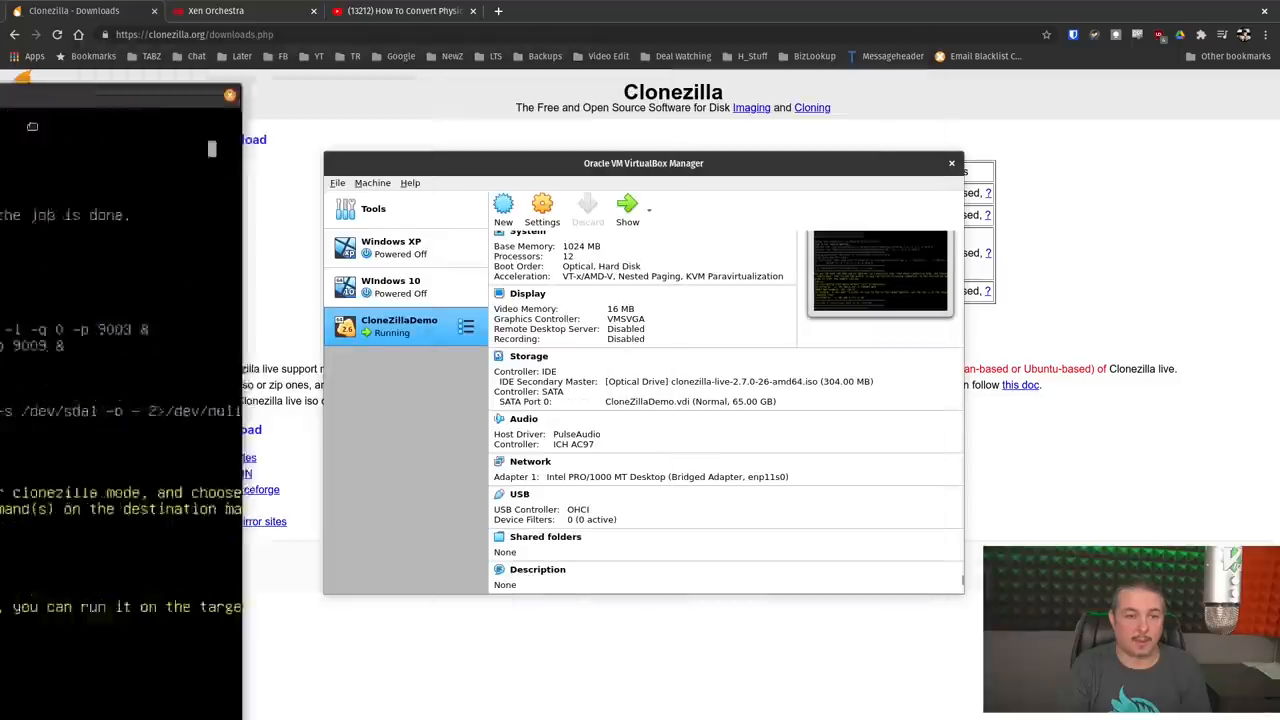
Step: Start a new Xen Orchestra VM named 'Clonezilla Demo' with matching description
left_click(215, 11)
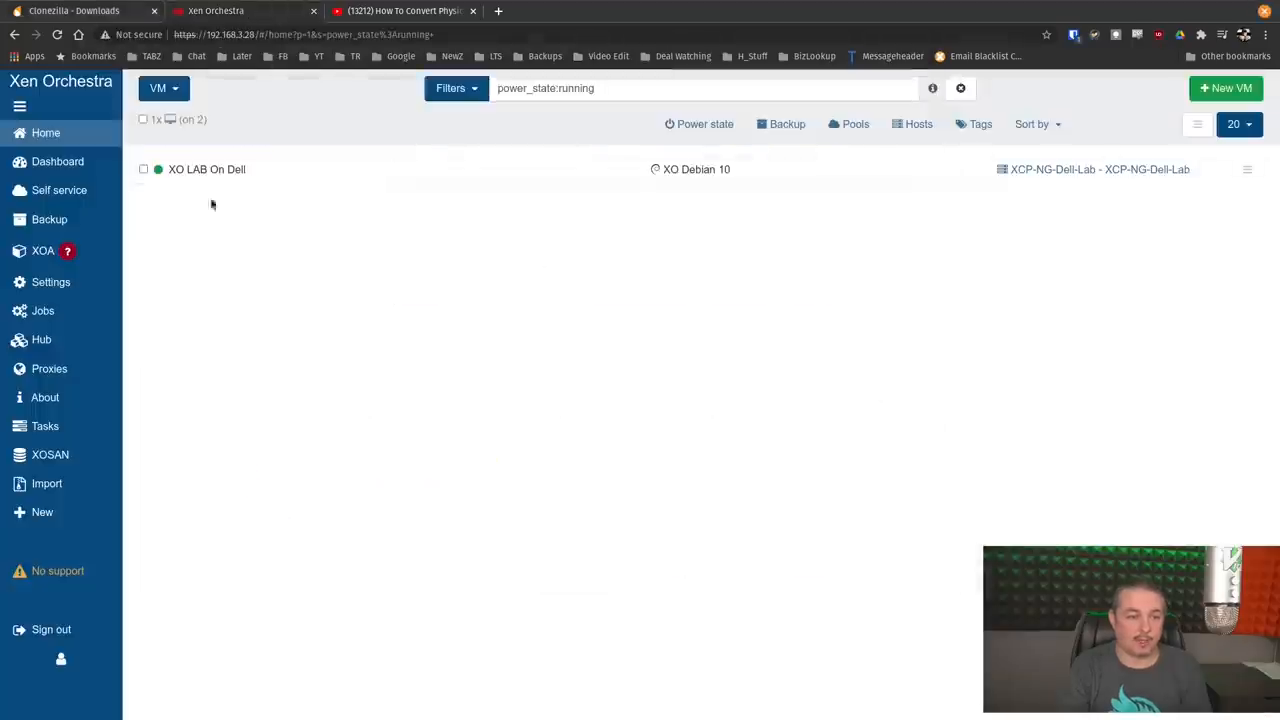
left_click(1225, 88)
type("C")
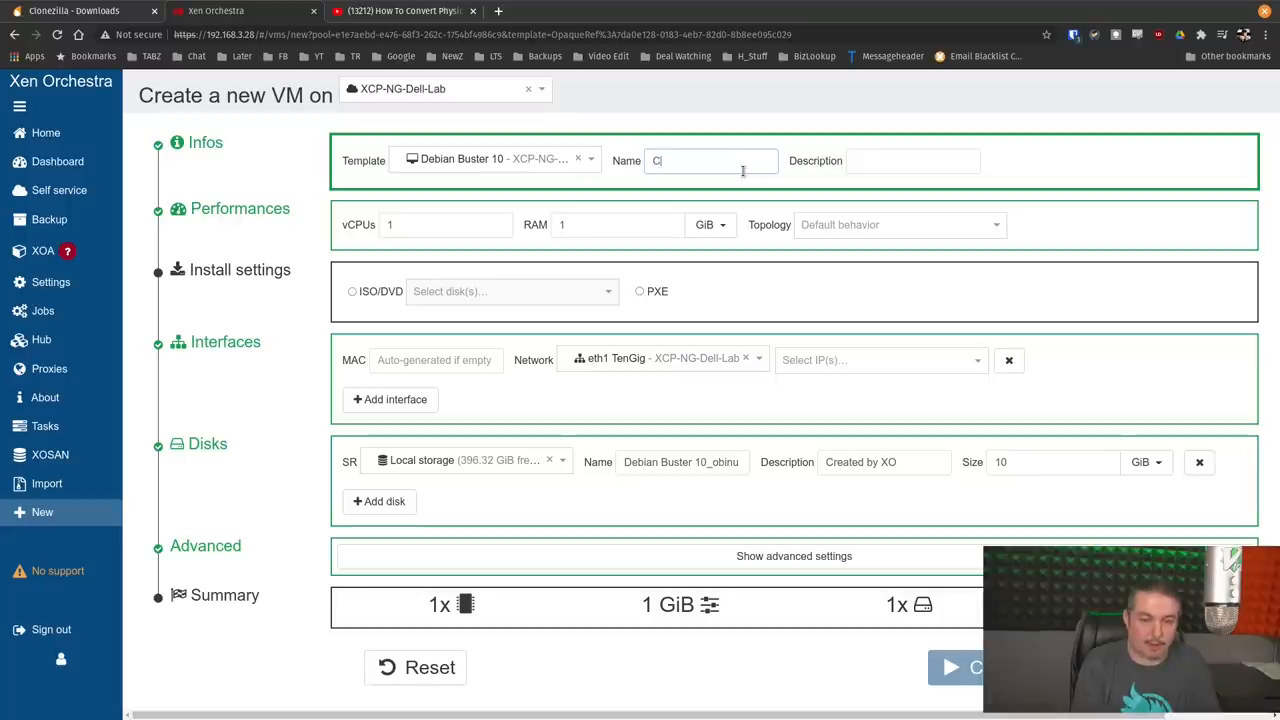
type("lonezill")
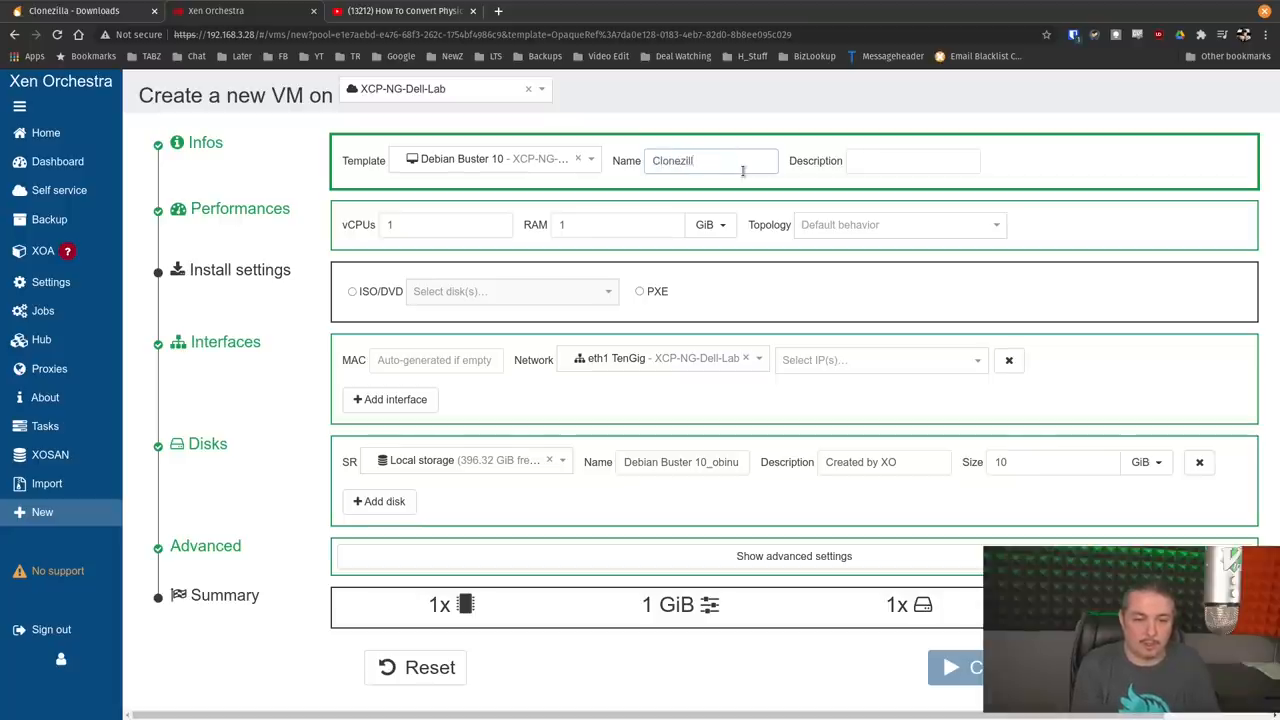
type("Clonezilla Demo")
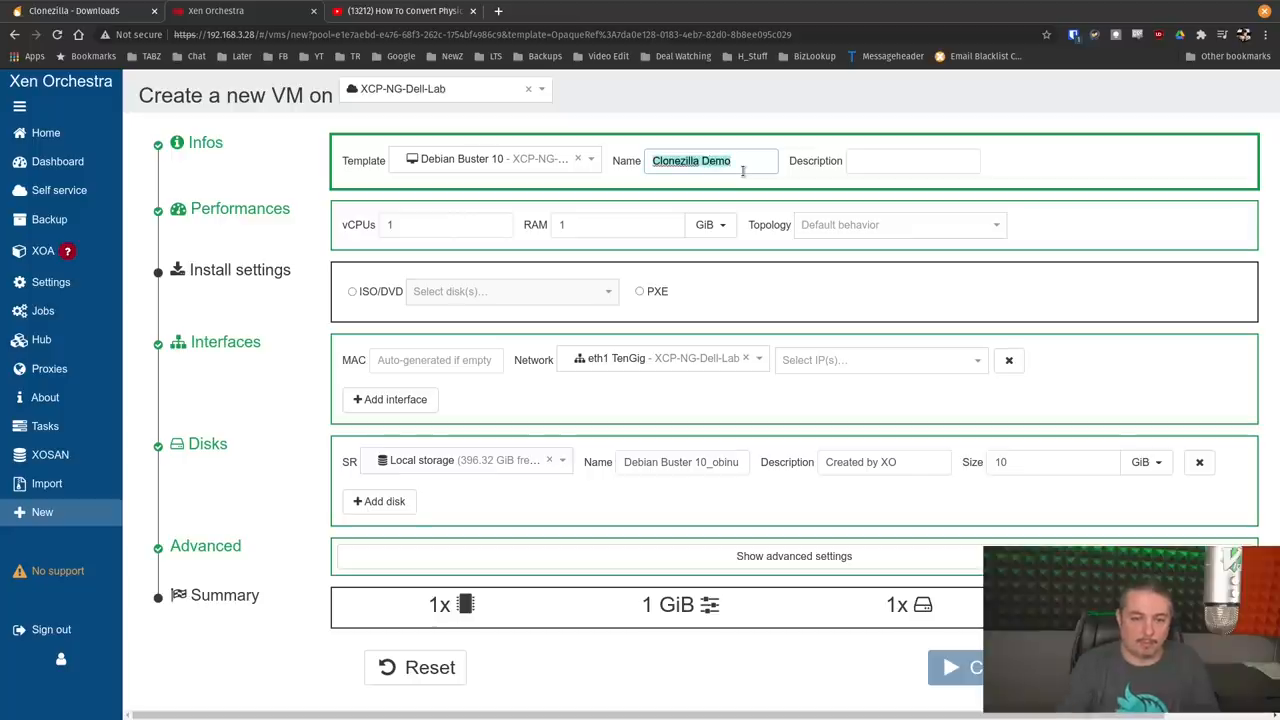
type("Clonezilla Demo")
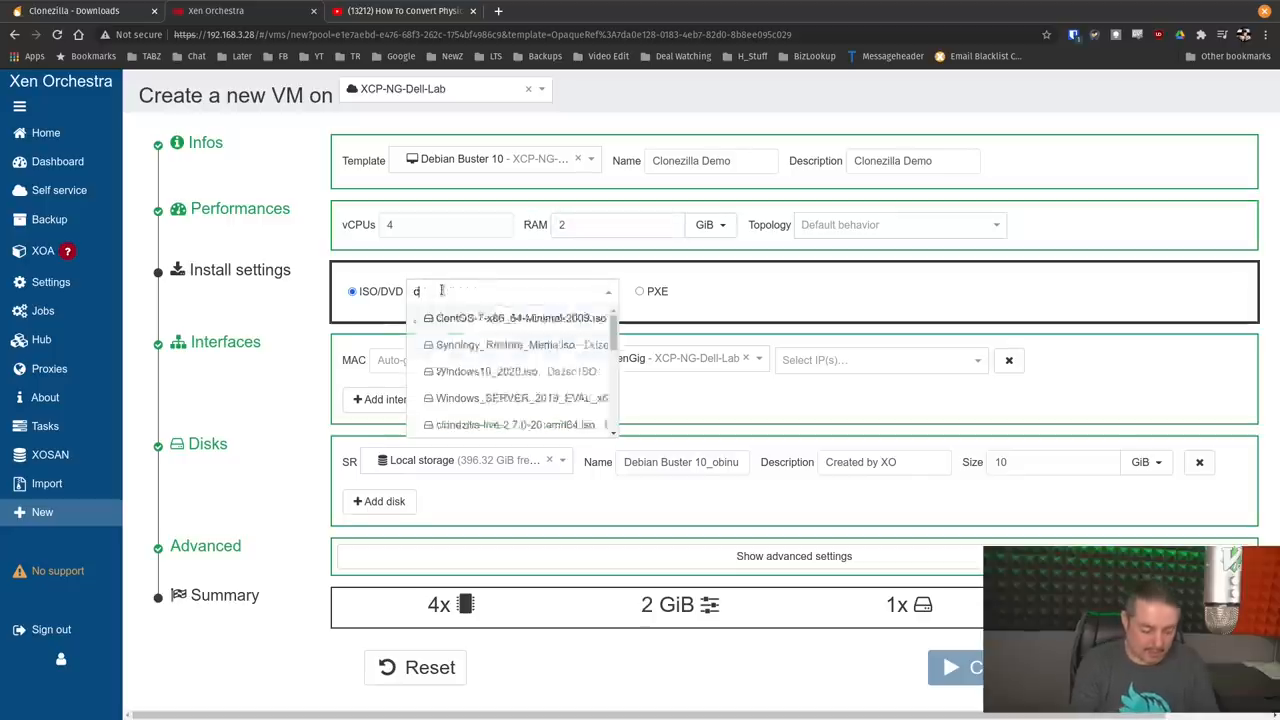
Step: Boot from the Clonezilla ISO and add a 70 GiB disk on TrueNAS Eye Scuzzy
left_click(515, 424)
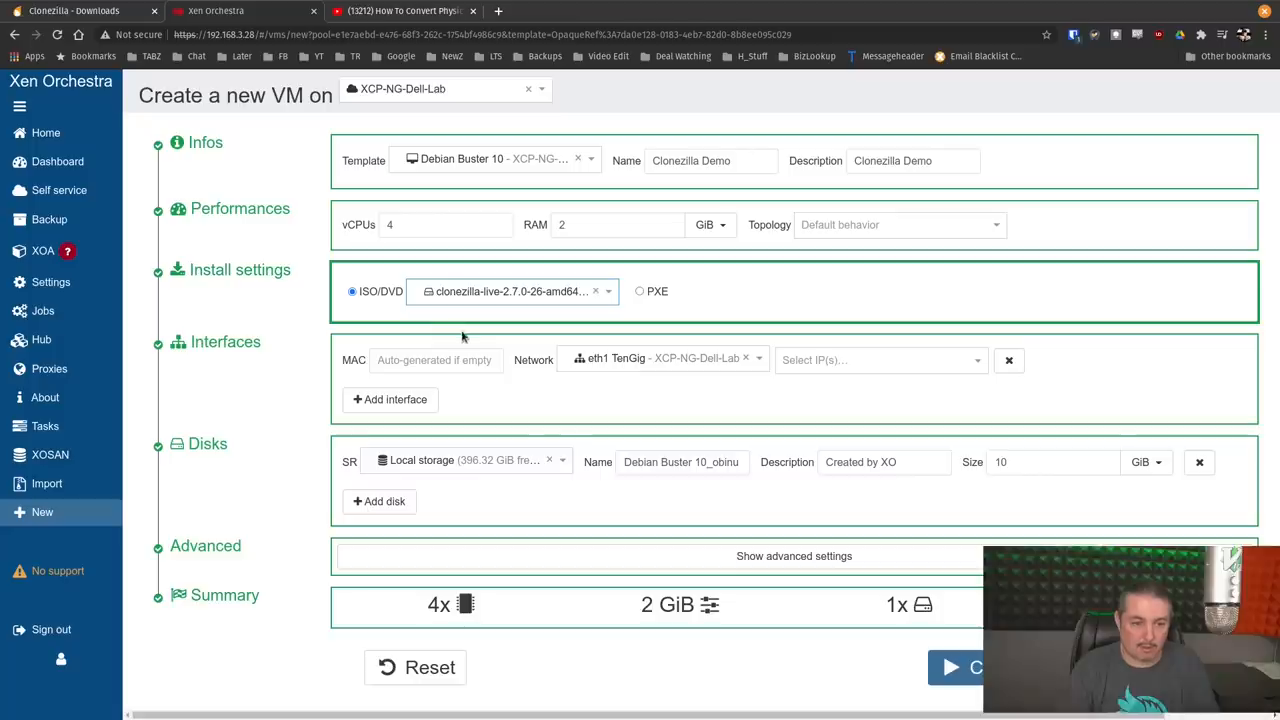
left_click(465, 461)
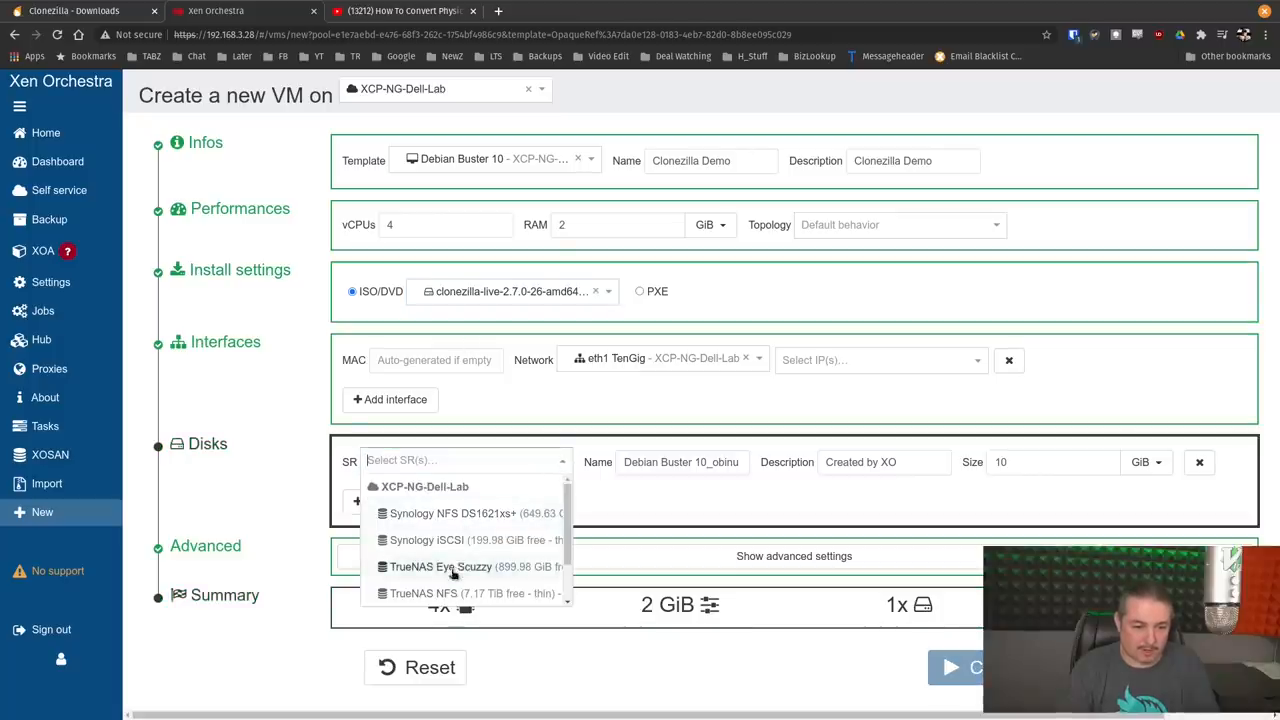
left_click(440, 566)
type("Clonezilla Demo")
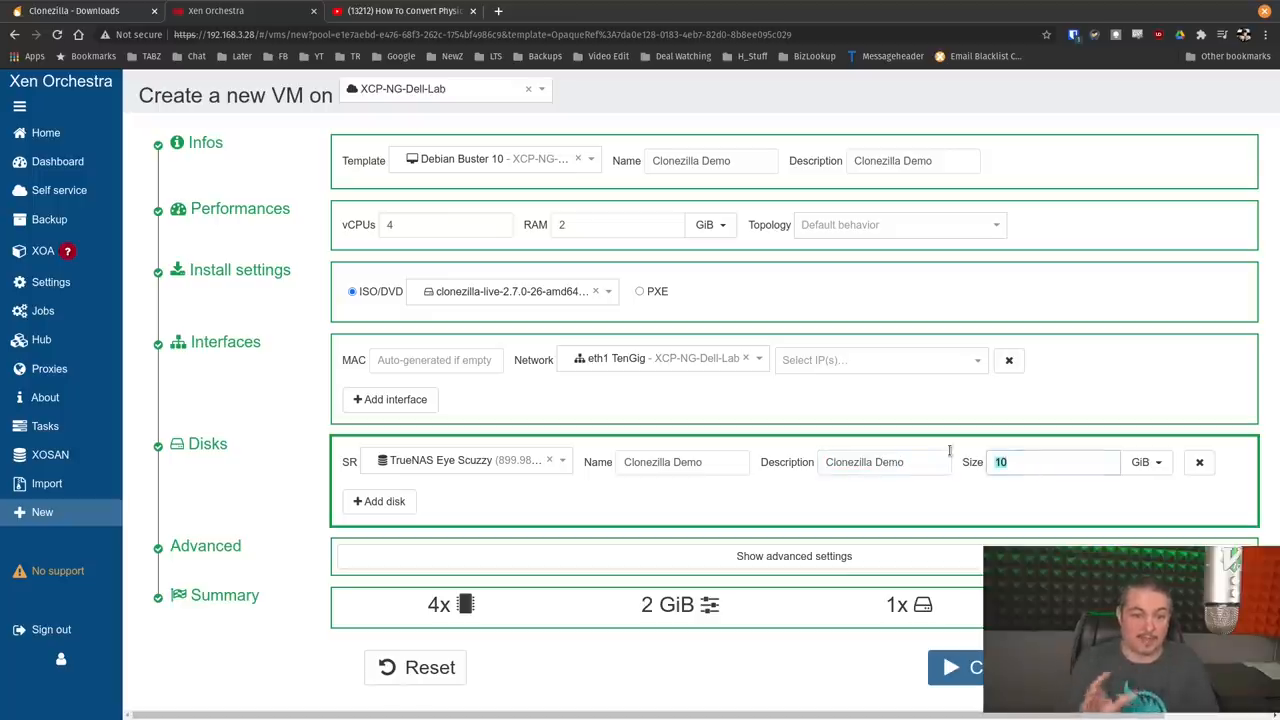
type("70")
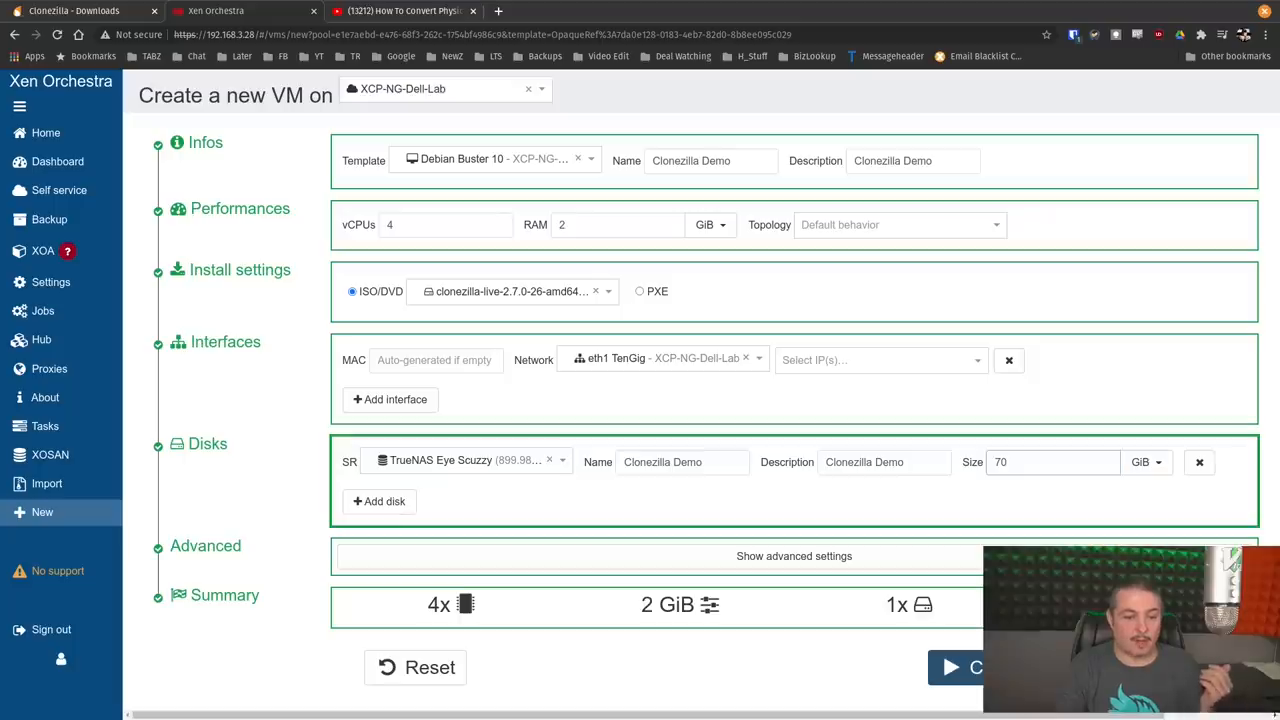
Step: Create the VM, then after the error switch the disk to TrueNAS NFS and retry
left_click(975, 667)
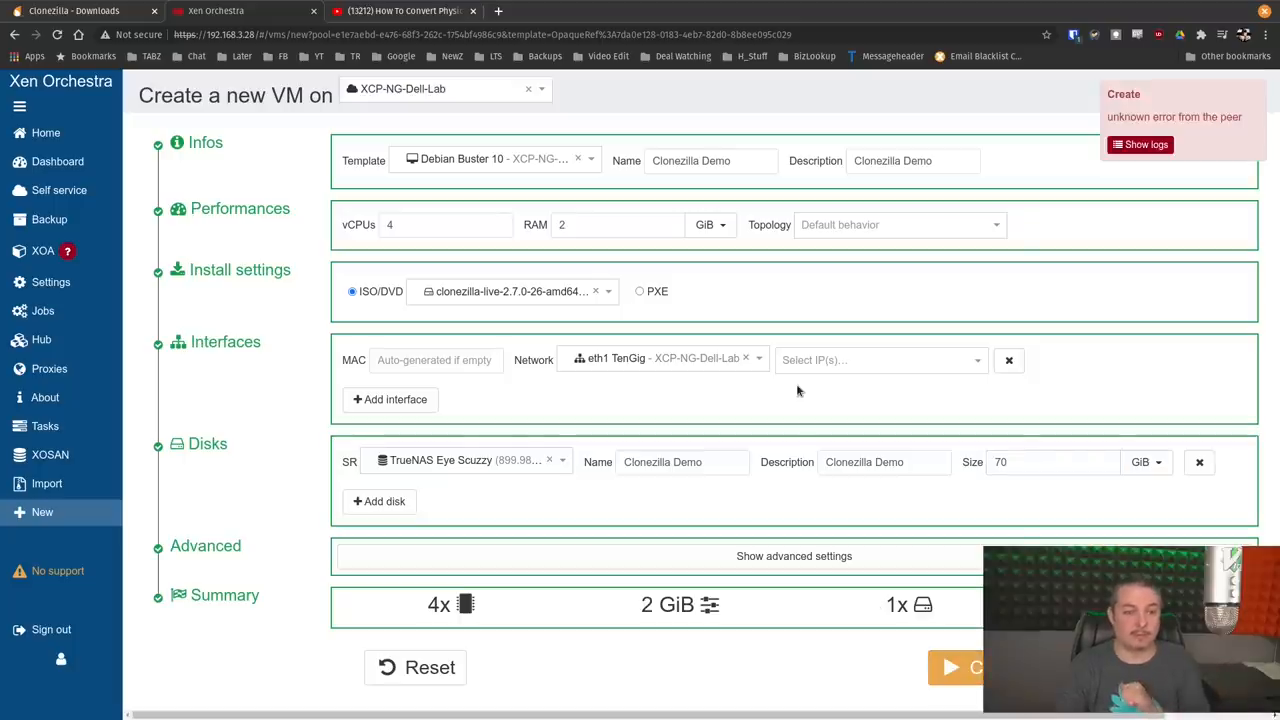
mouse_move(1055, 173)
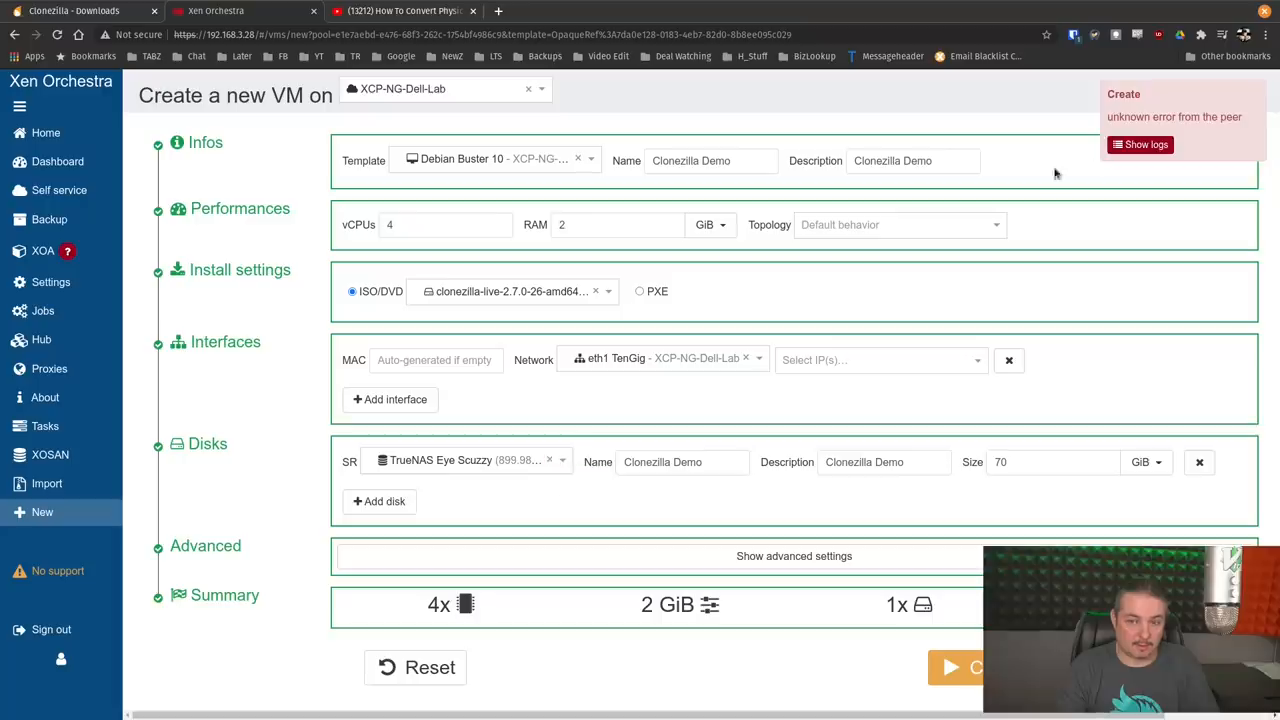
left_click(467, 460)
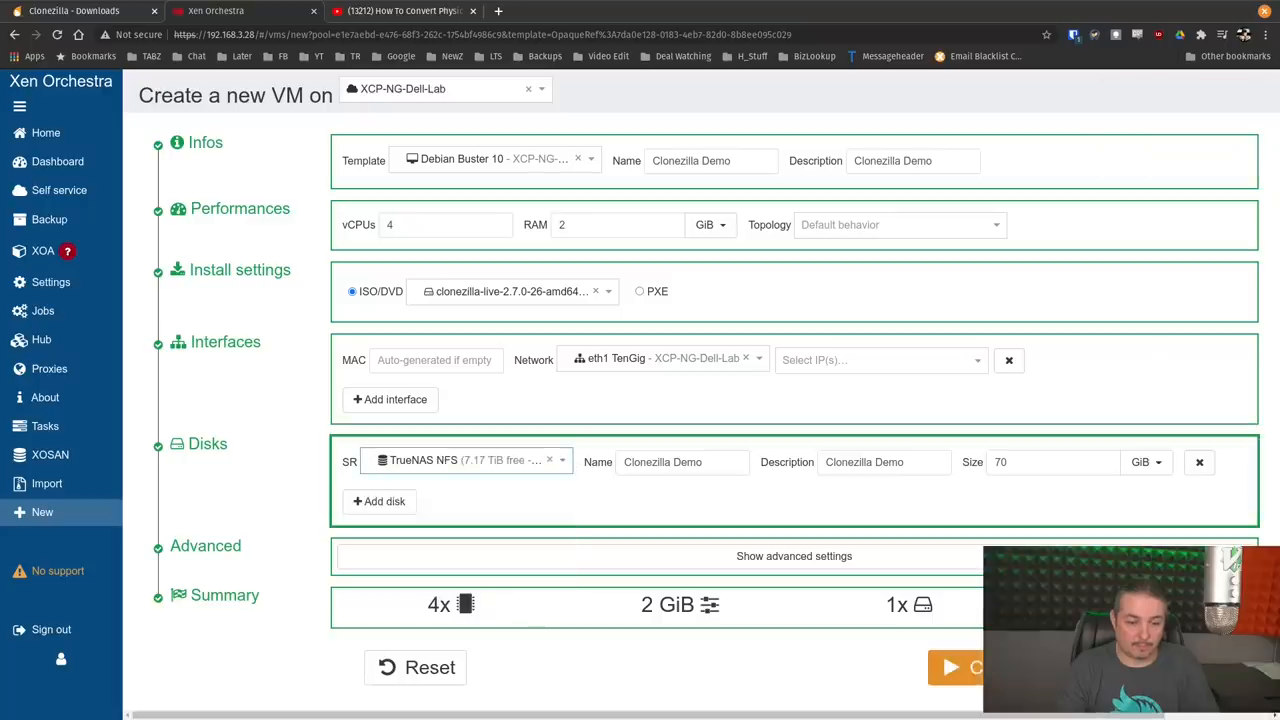
left_click(955, 667)
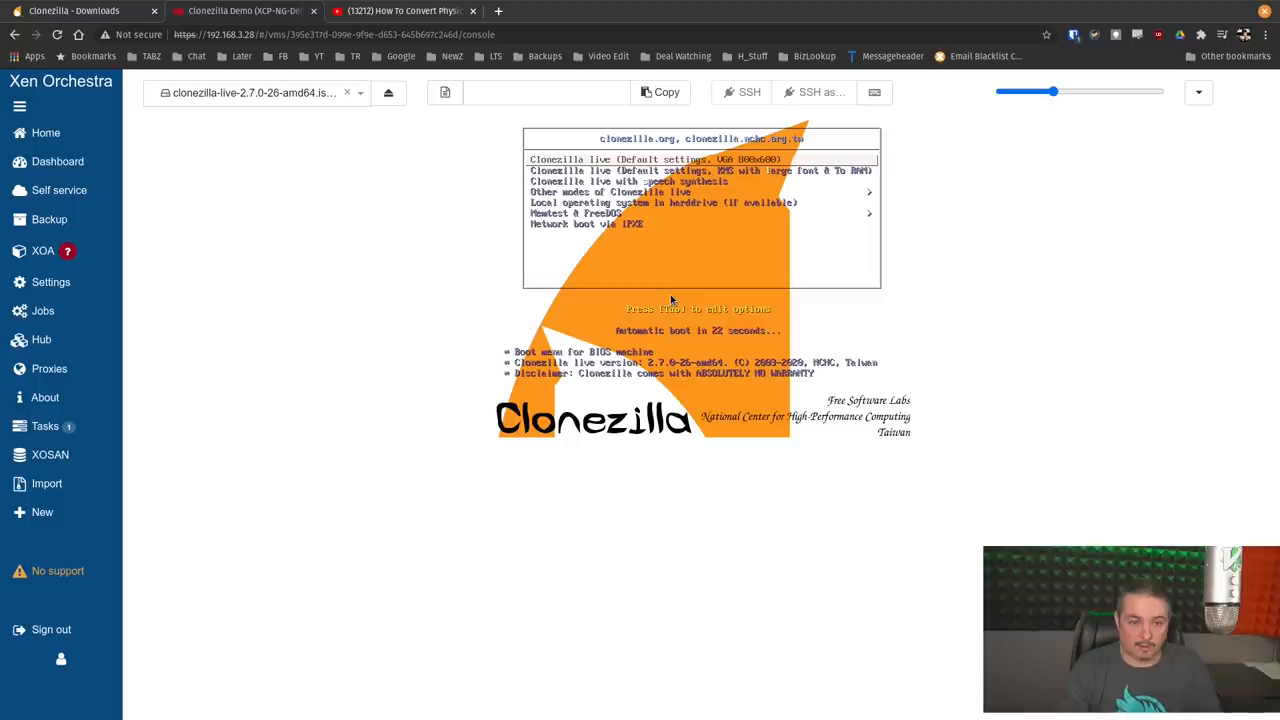
mouse_move(825, 248)
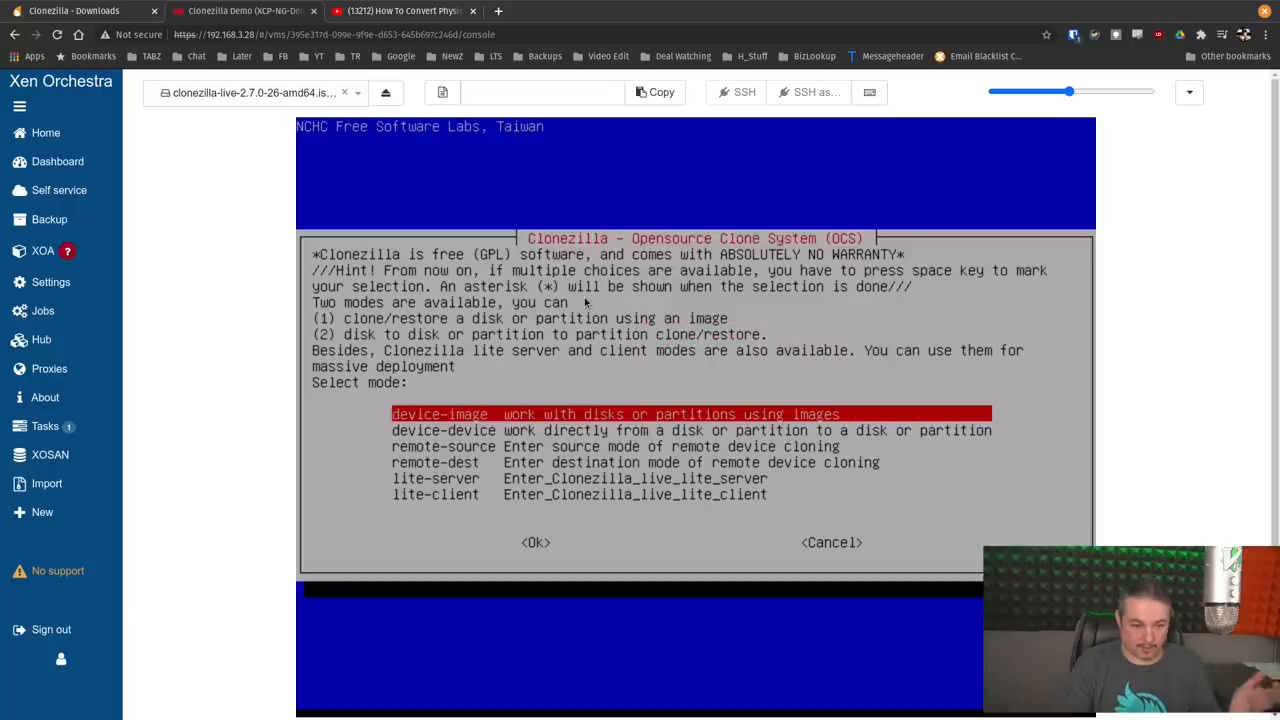
Step: Select remote-dest mode and continue the destination setup
key("Down")
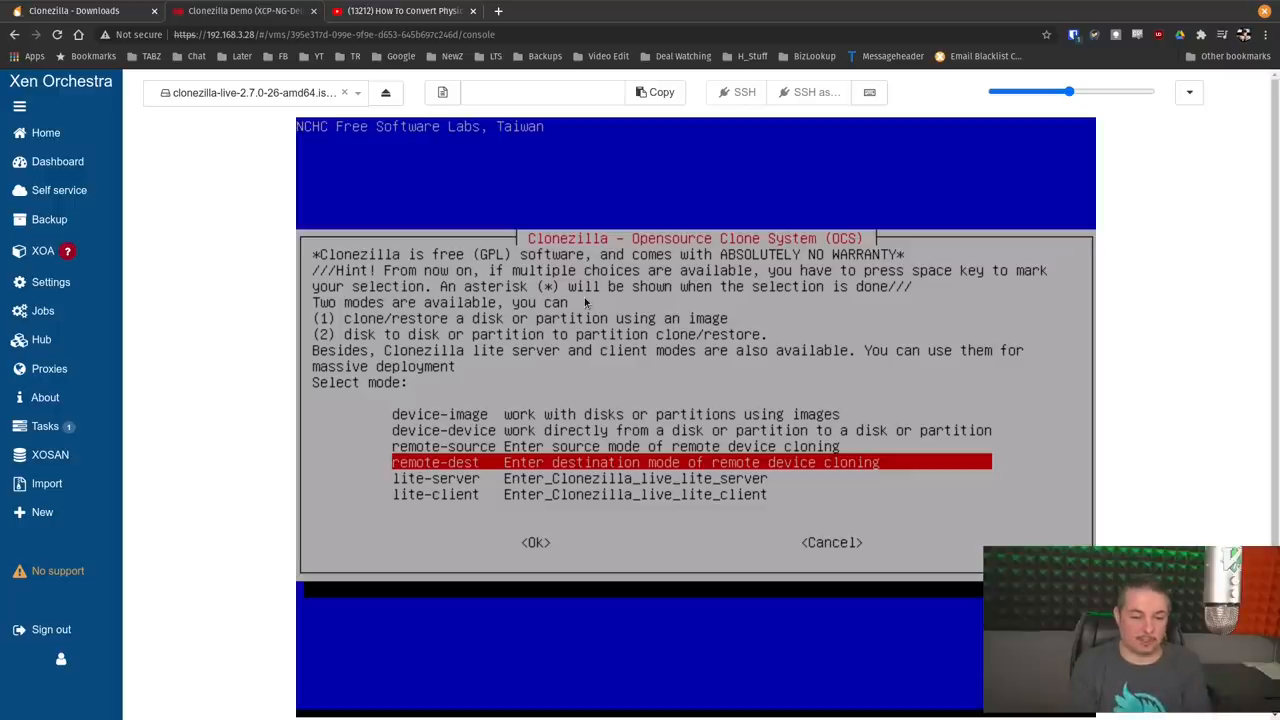
left_click(535, 542)
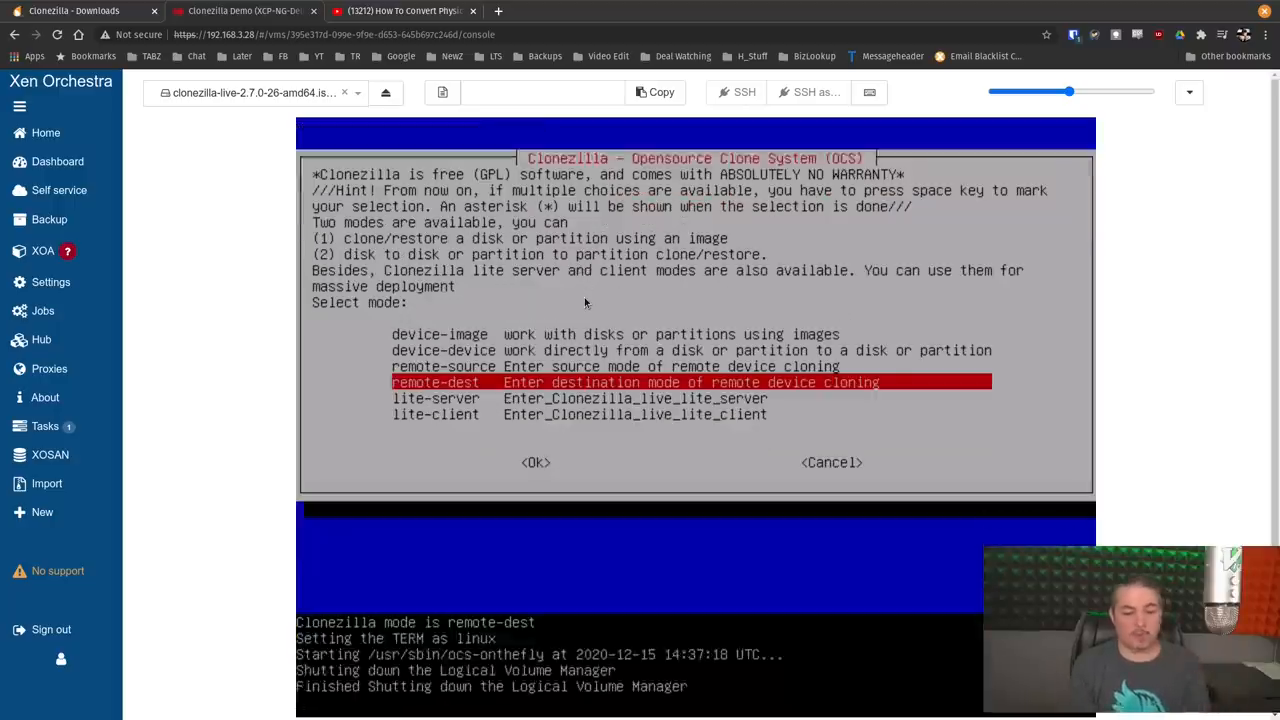
left_click(535, 462)
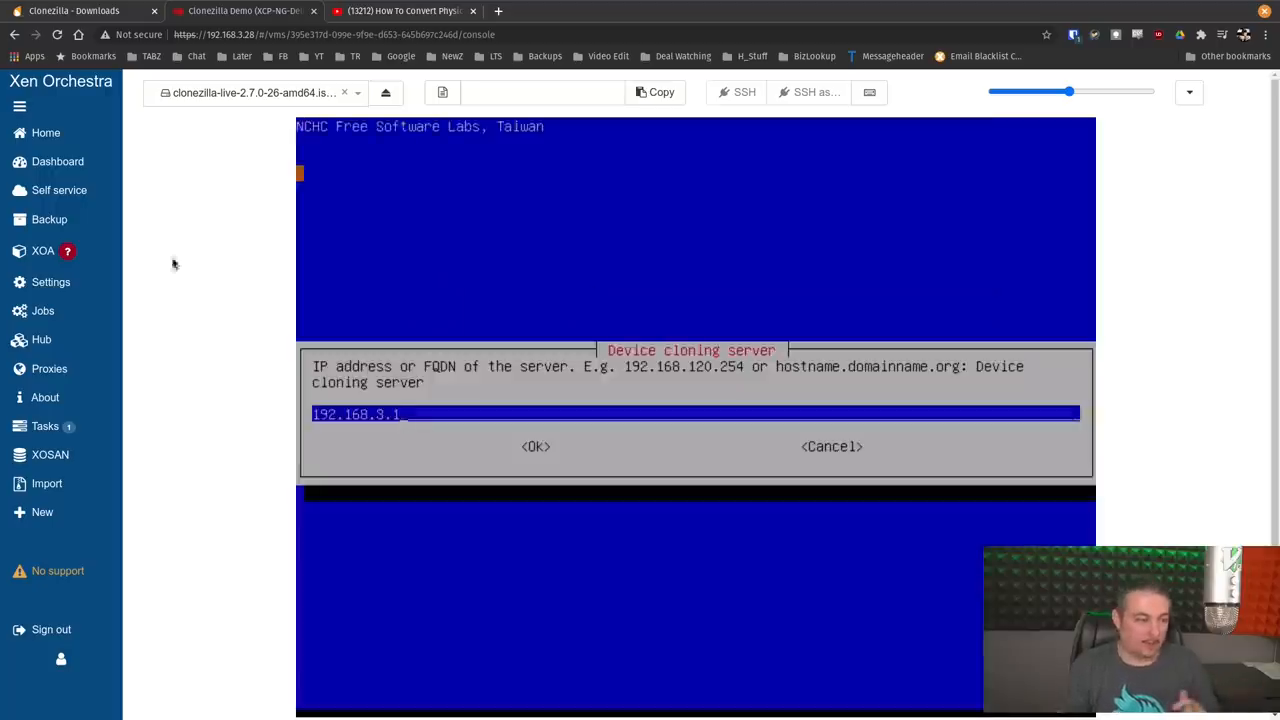
Step: Set the cloning server to 192.168.3.114 and choose restoring the entire disk
left_click(535, 446)
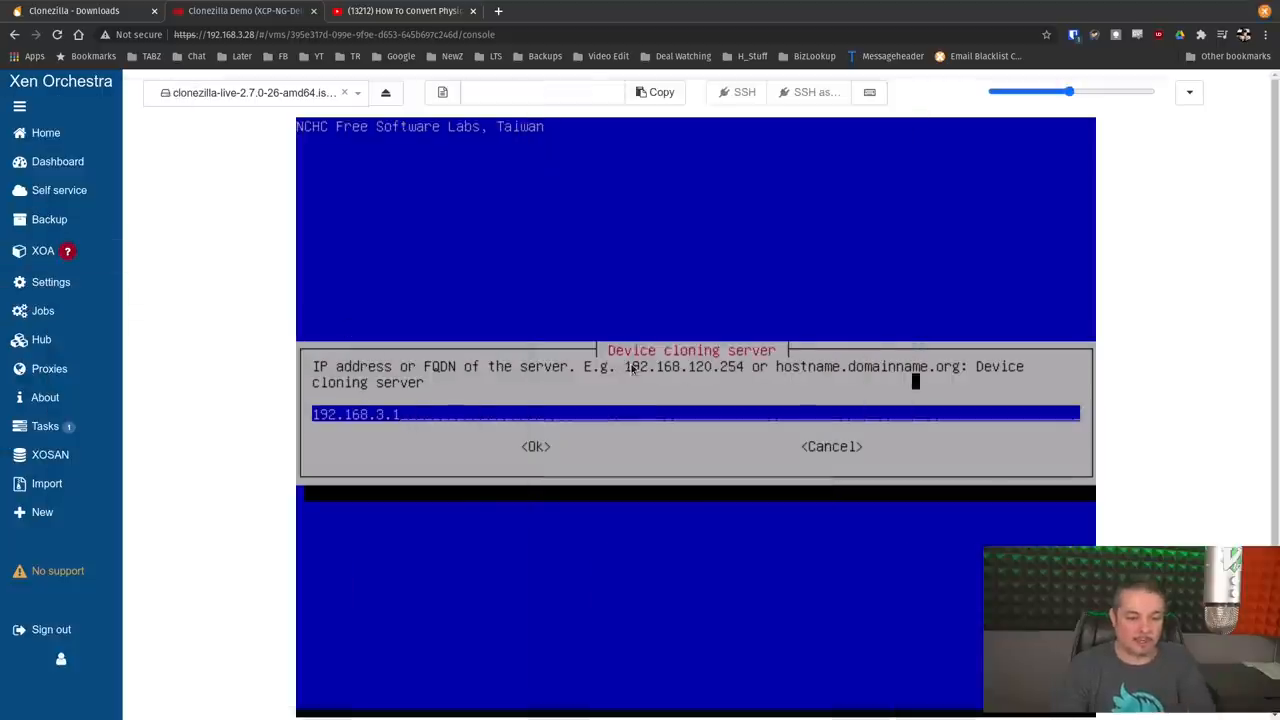
type("13")
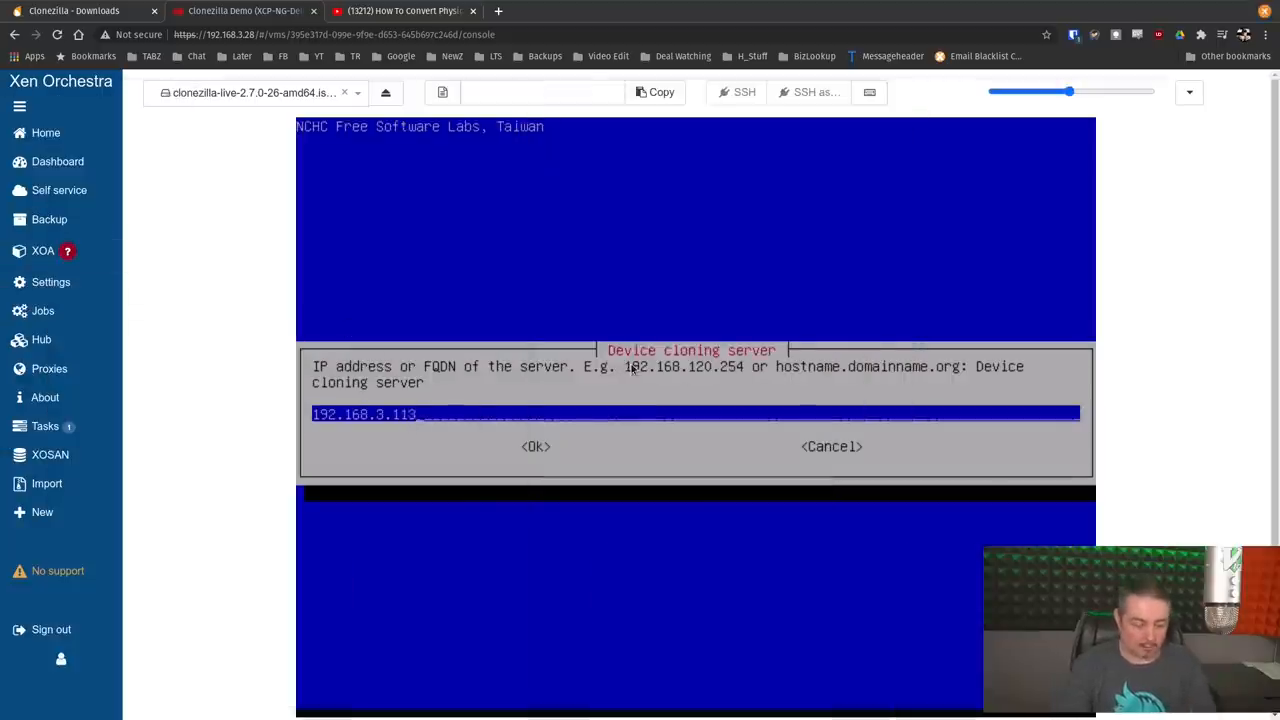
left_click(535, 446)
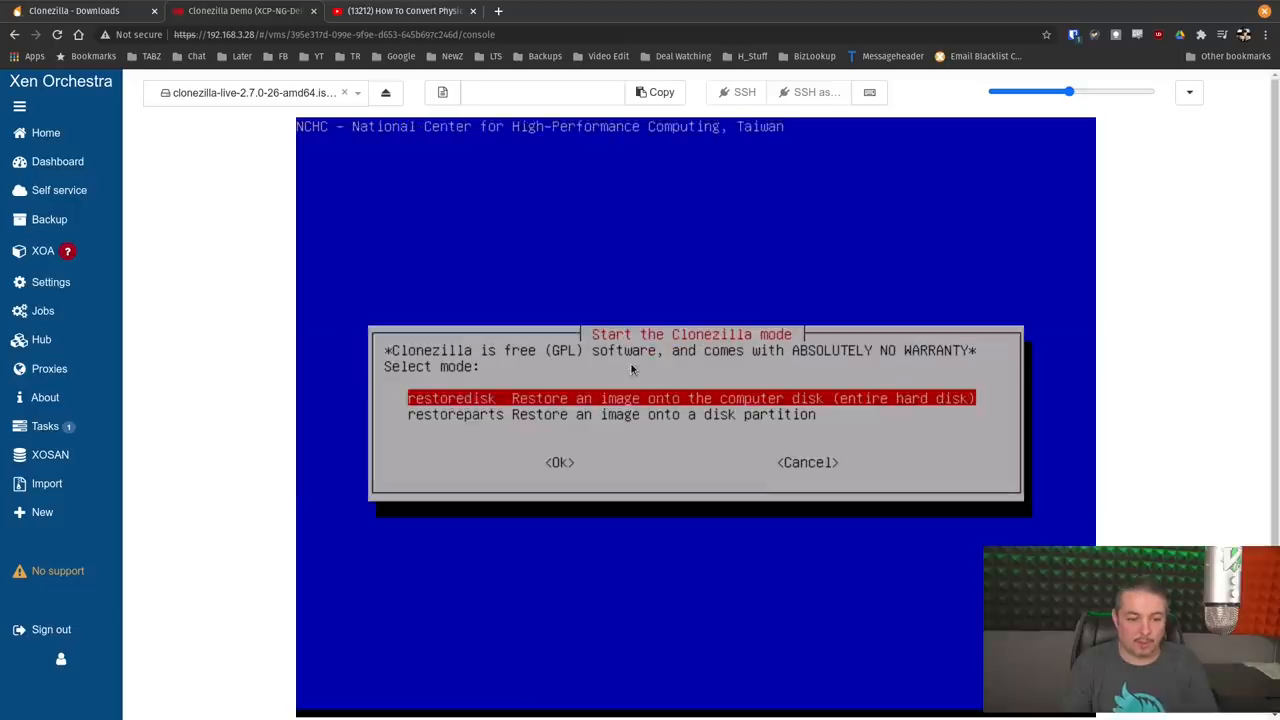
key("Down")
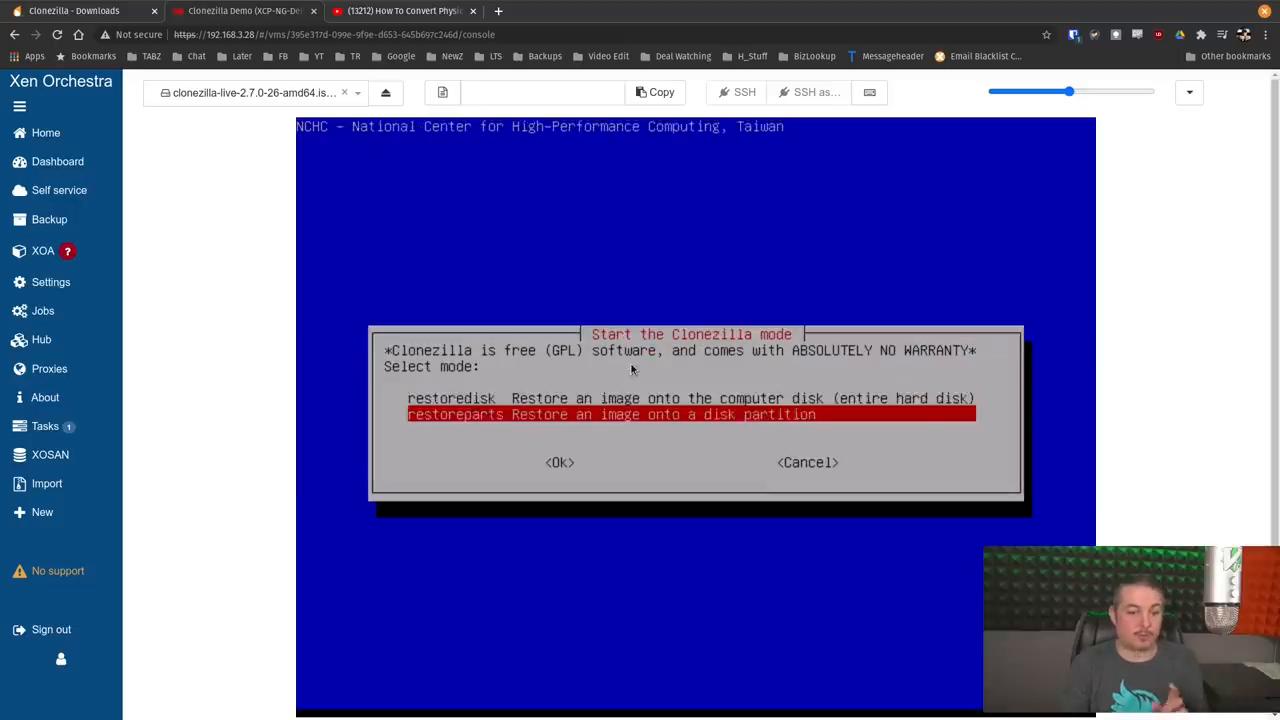
key("Up")
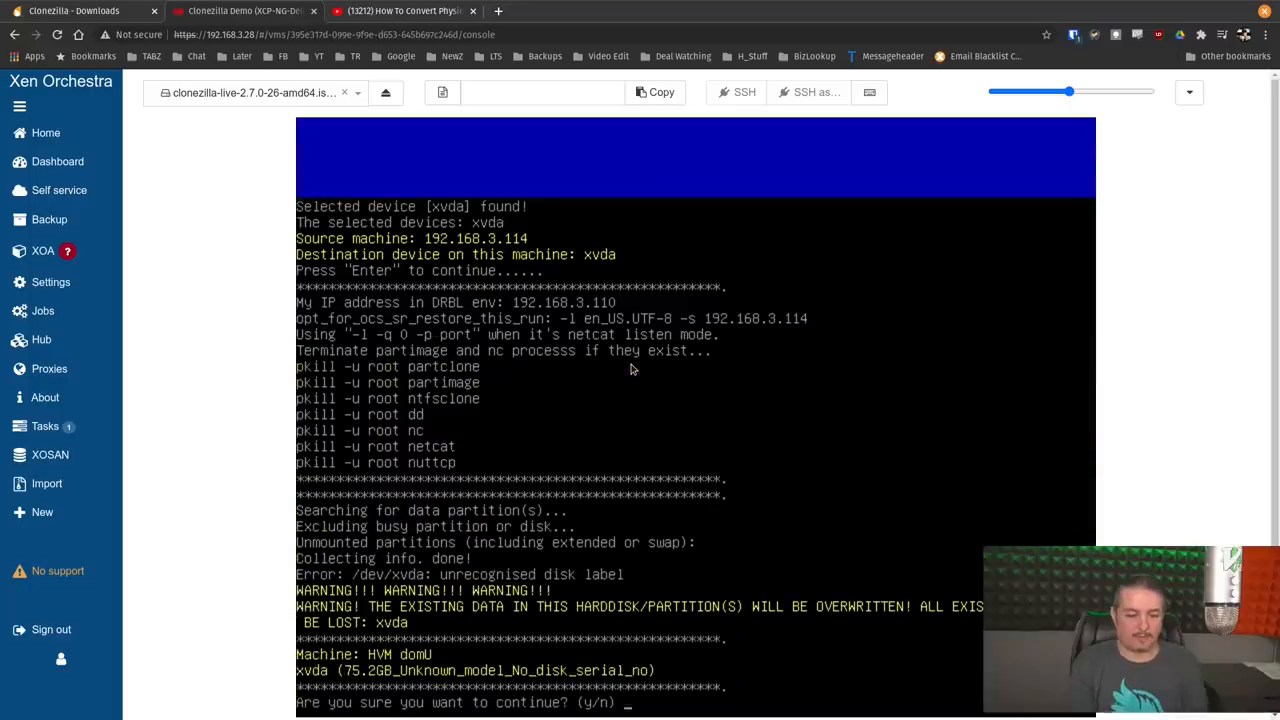
Step: Answer y to overwrite xvda and follow the restore until it completes
type("y")
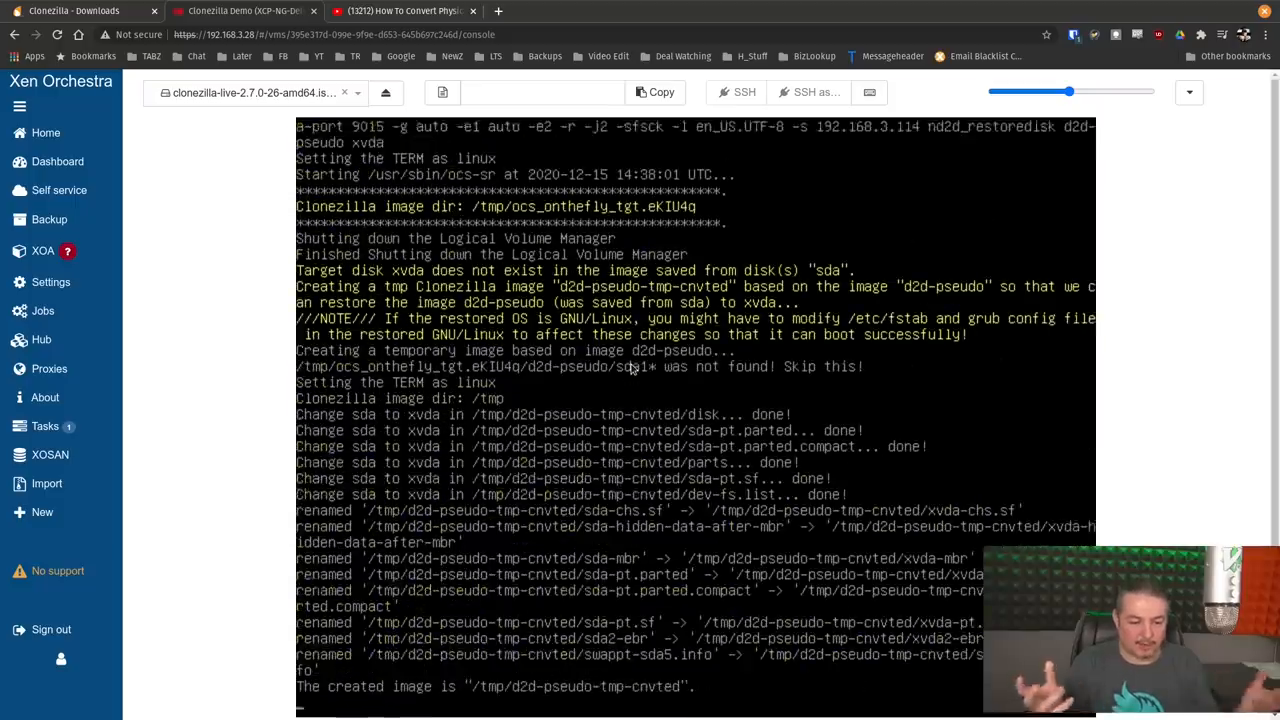
scroll("down", 3)
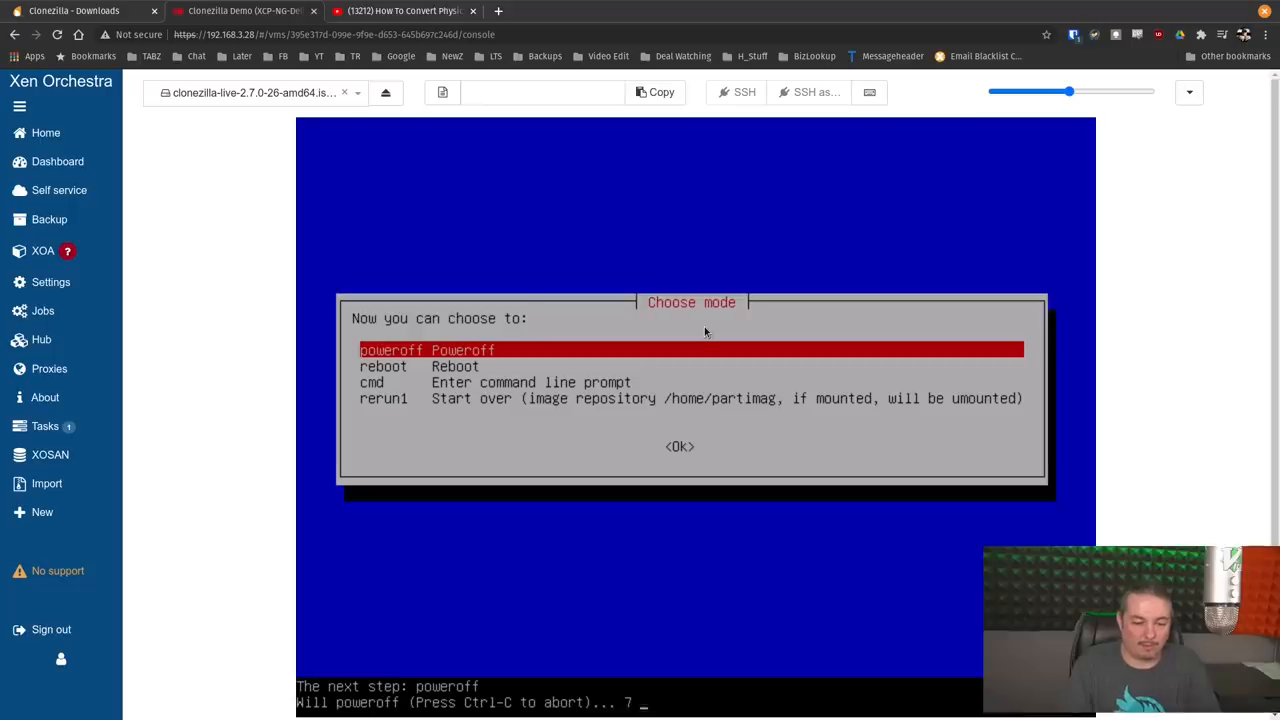
Step: Review the Clonezilla Demo VM's boot order and disks, then start it from the Console
left_click(743, 177)
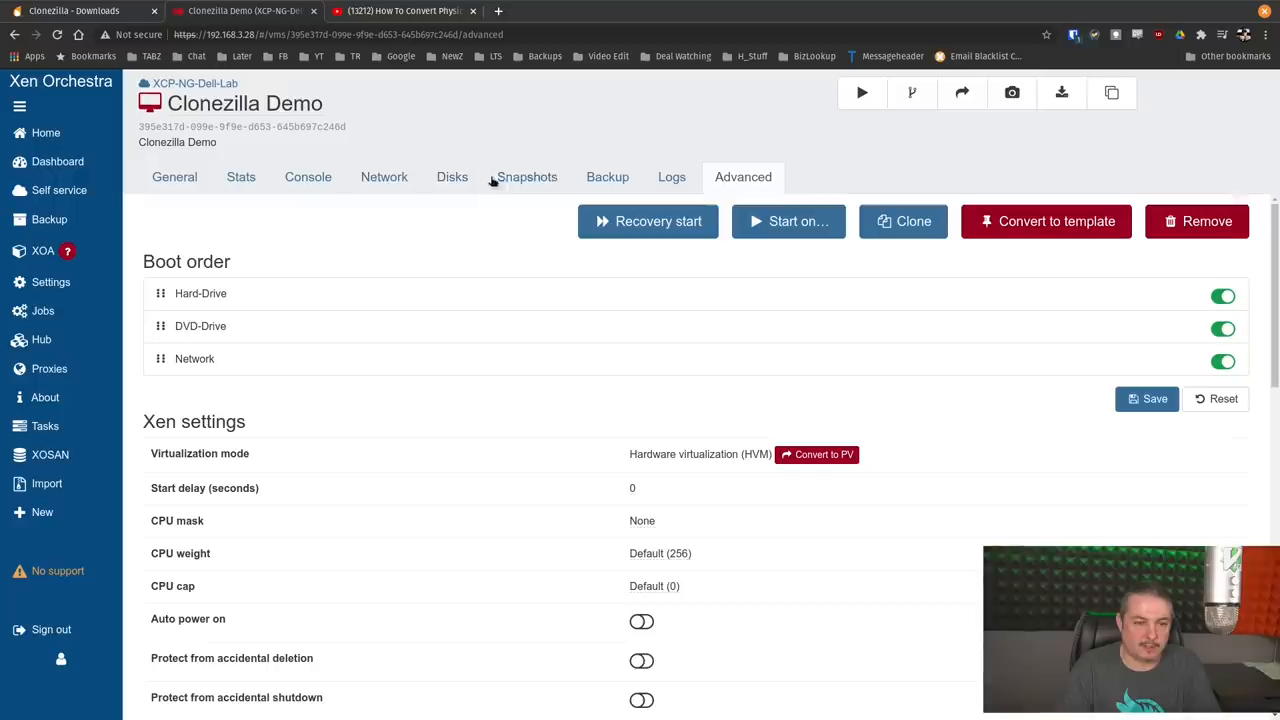
left_click(452, 177)
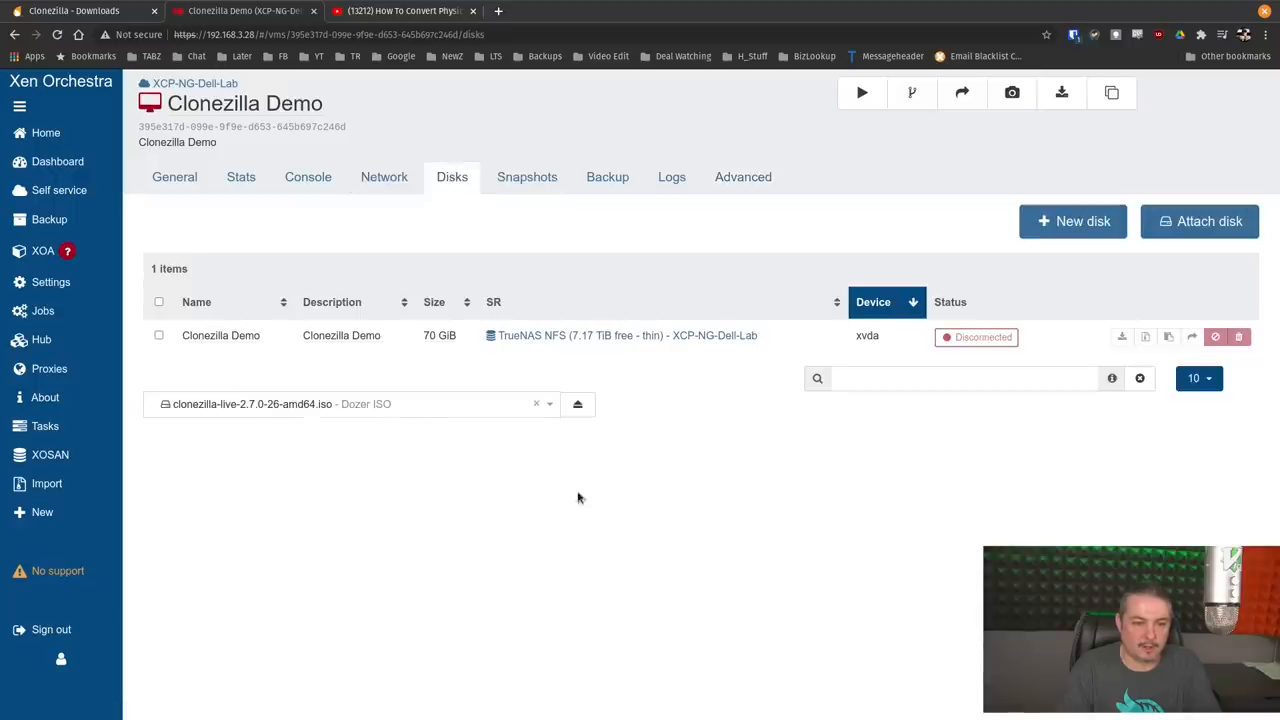
left_click(308, 177)
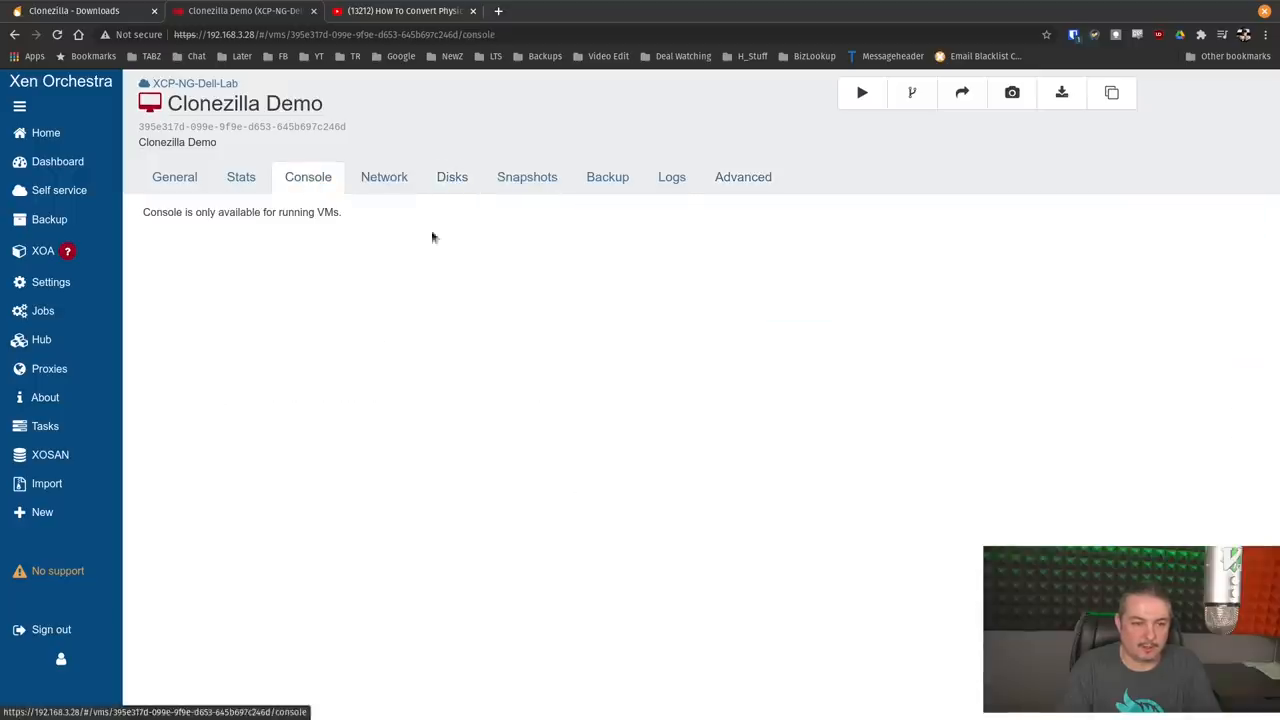
left_click(861, 92)
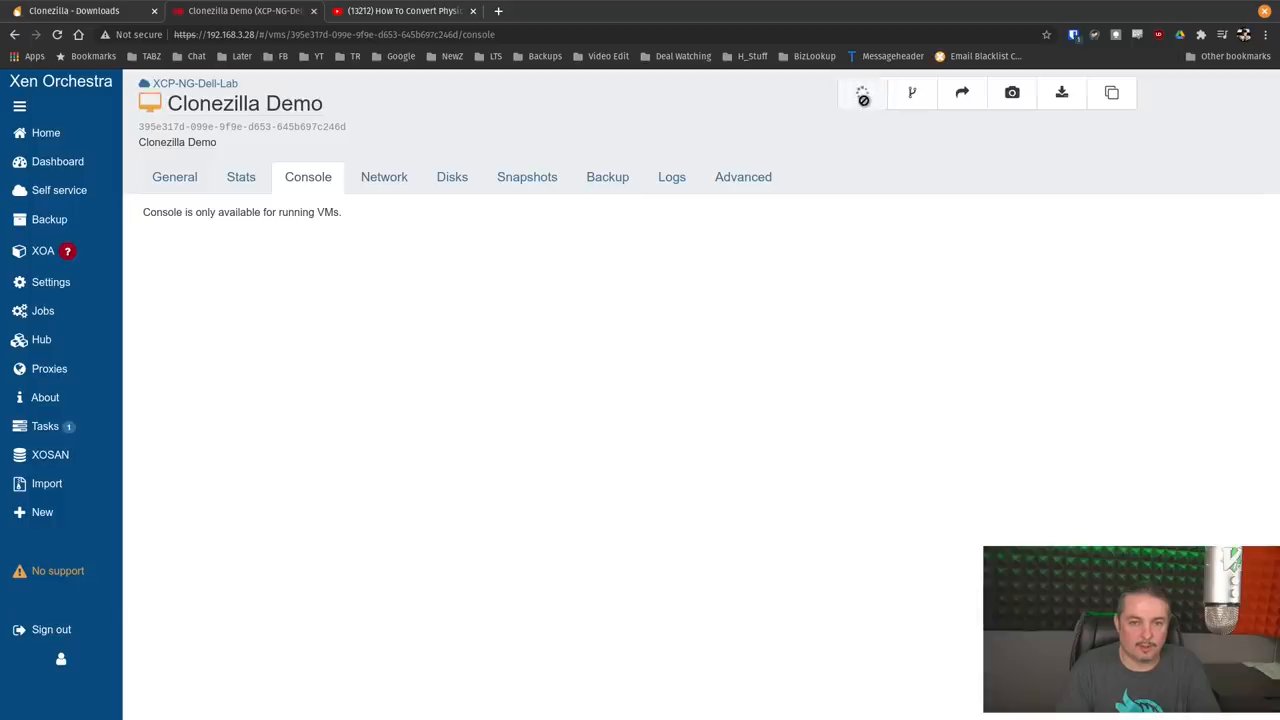
left_click(862, 92)
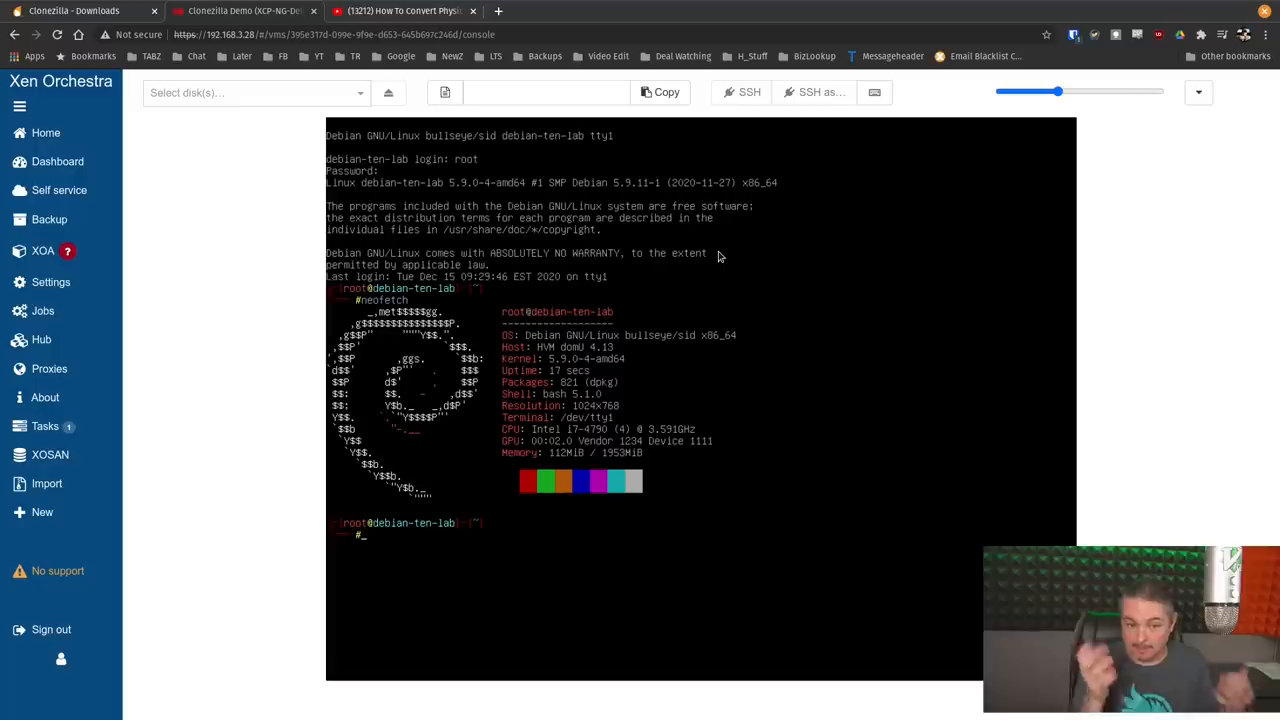
Step: Ping 1.1.1.1 and check ifconfig to confirm eth0 has no address
type("ping 1.1.1.1")
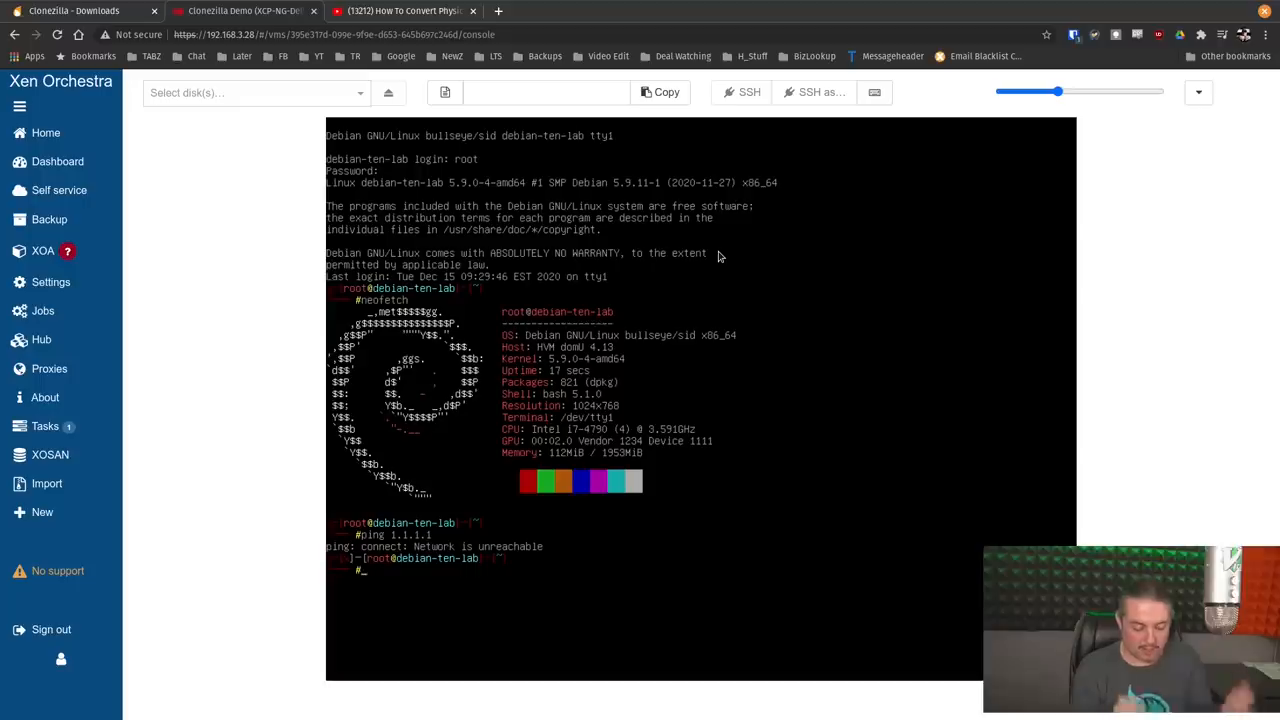
type("vim")
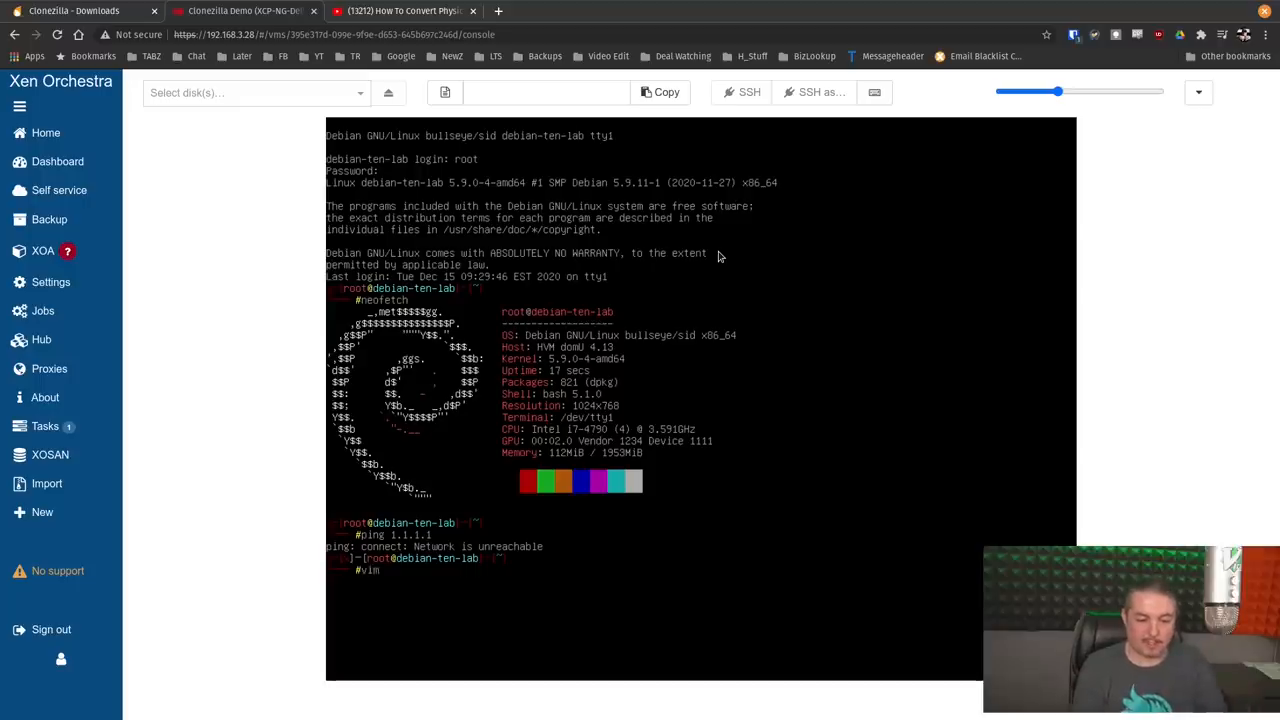
type("ifconfig -a")
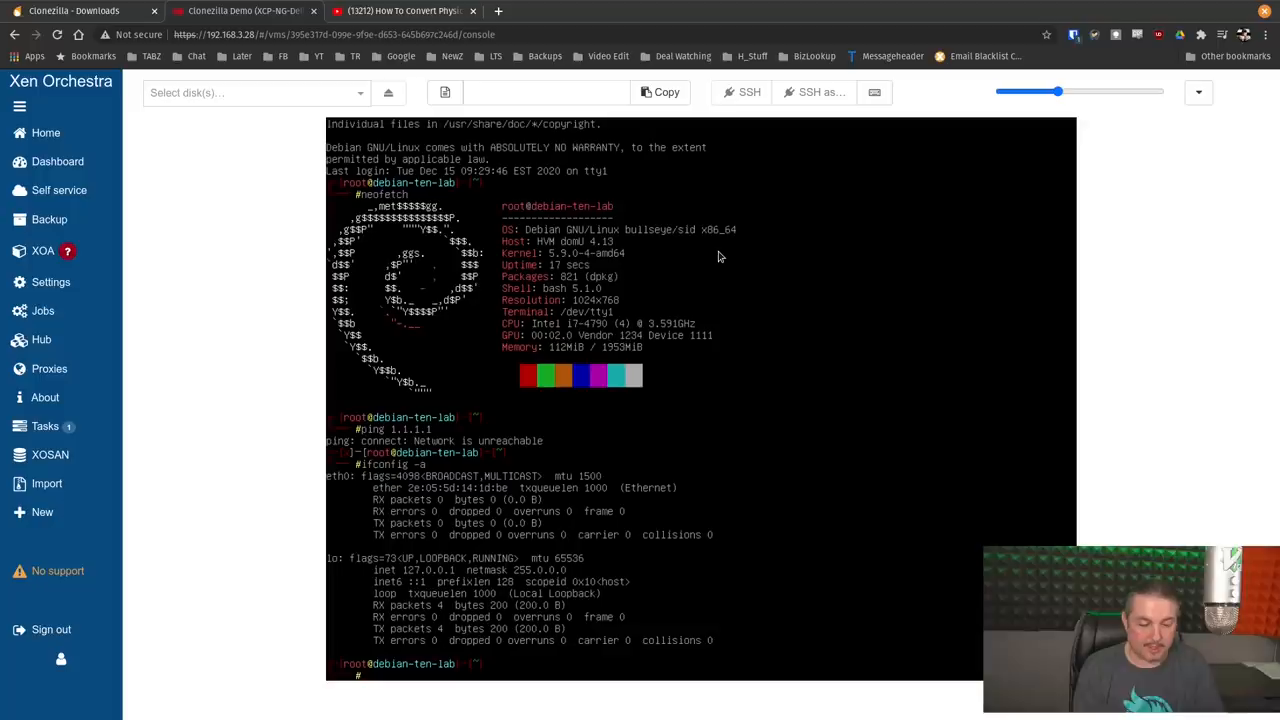
scroll("down", 3)
type("vim /etc/network/interfaces")
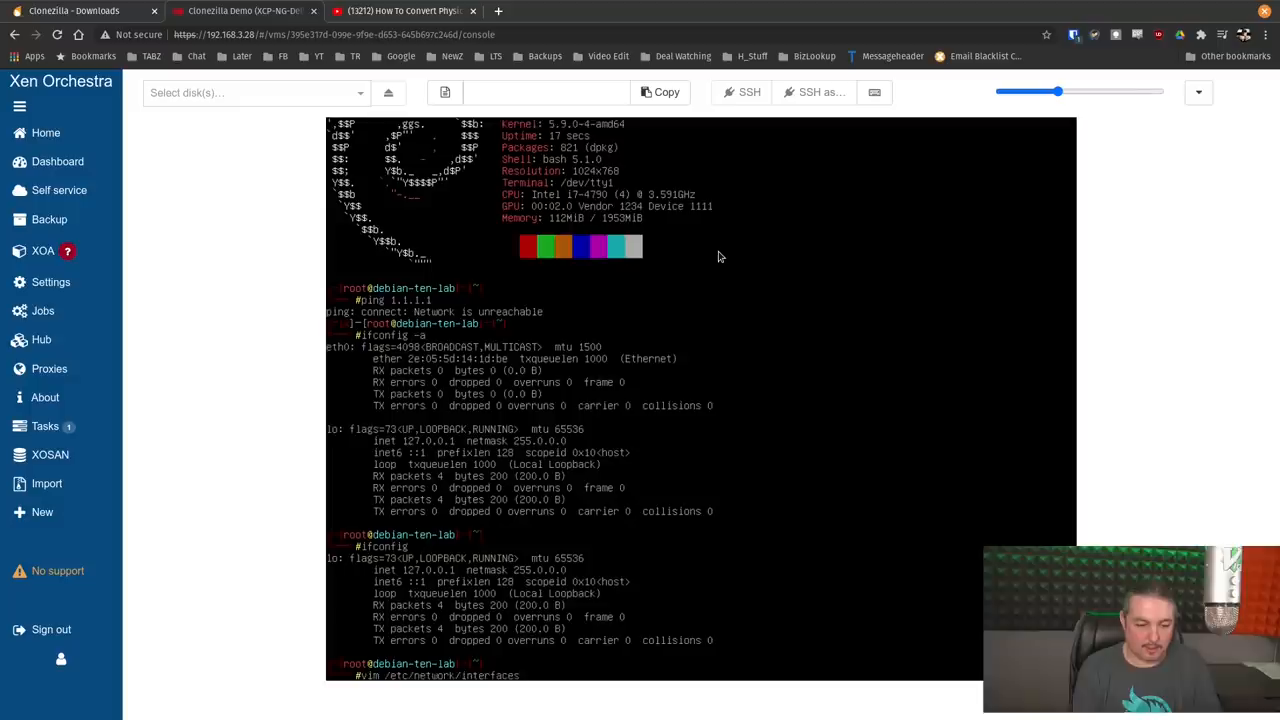
Step: Rename enp0s3 to eth0 on the allow-hotplug and iface lines of /etc/network/interfaces
key("enter")
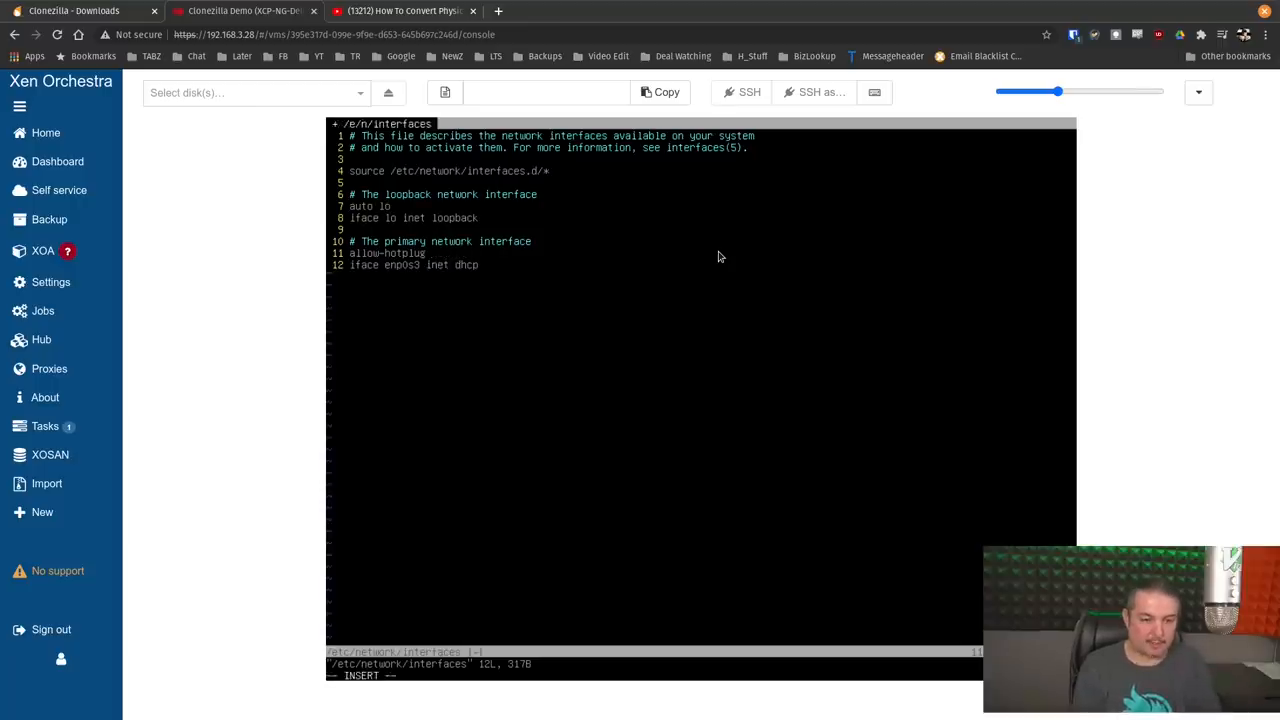
type("eth0")
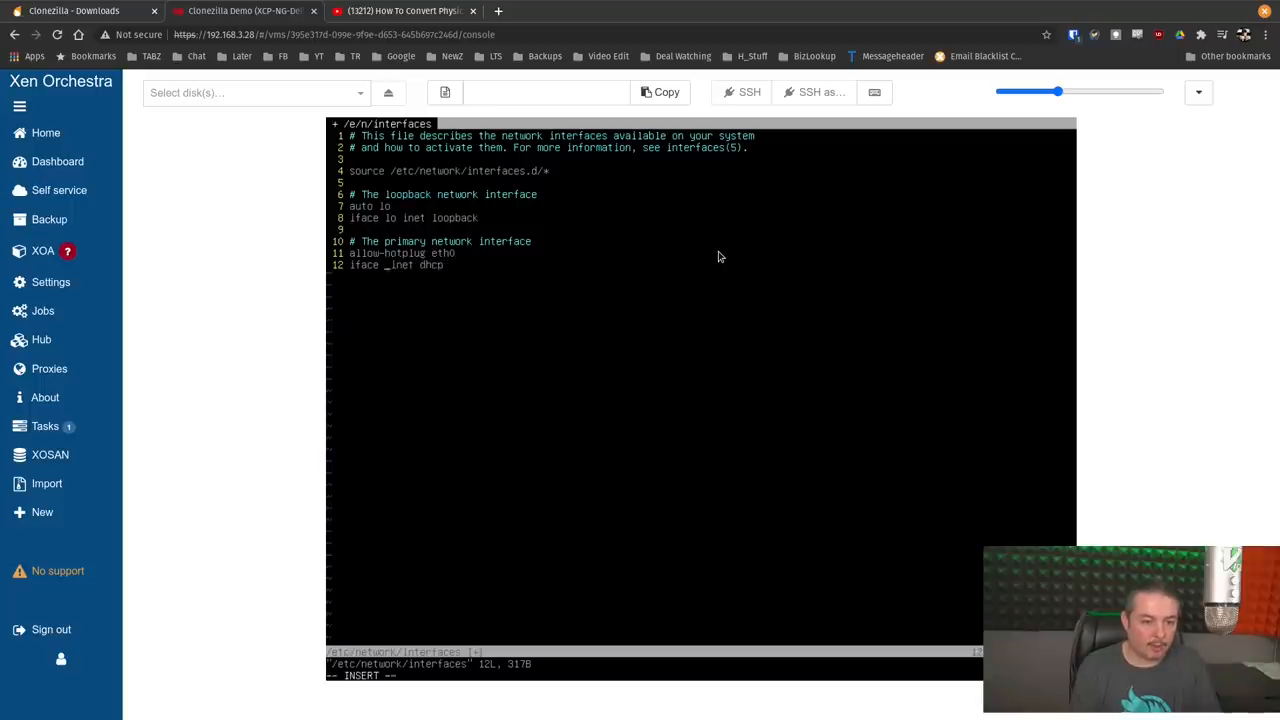
type("eth0")
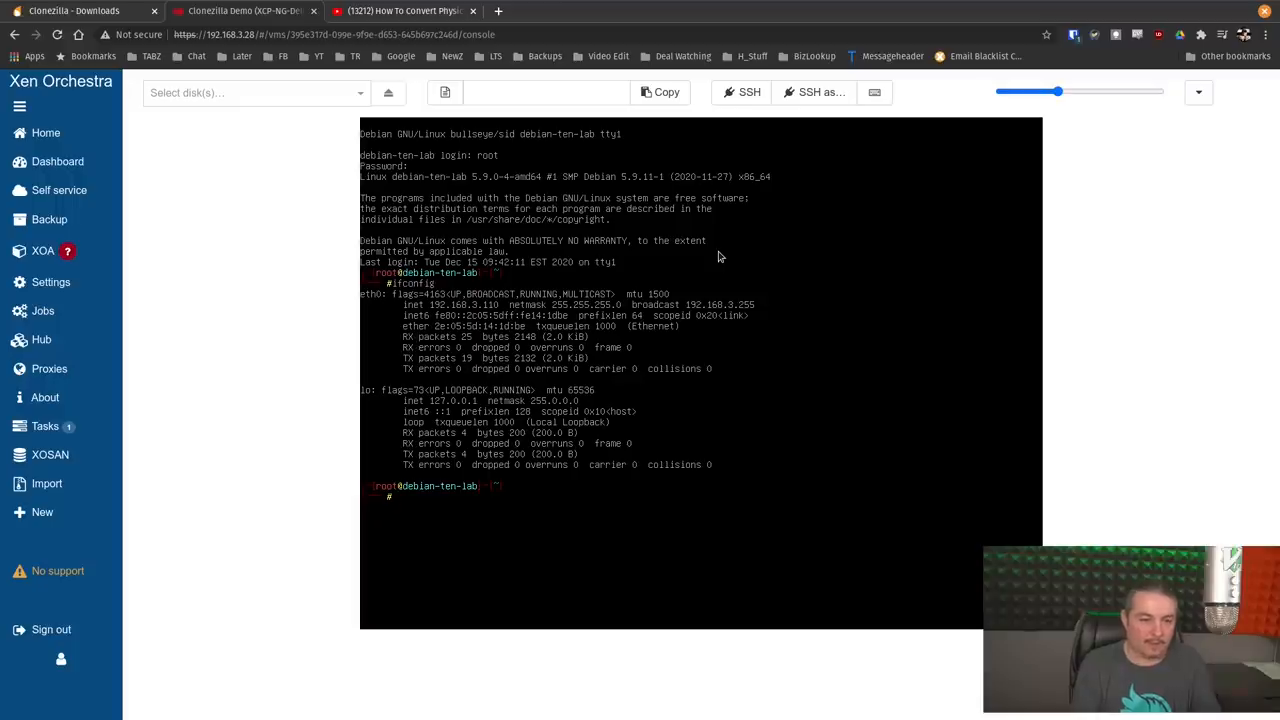
mouse_move(481, 330)
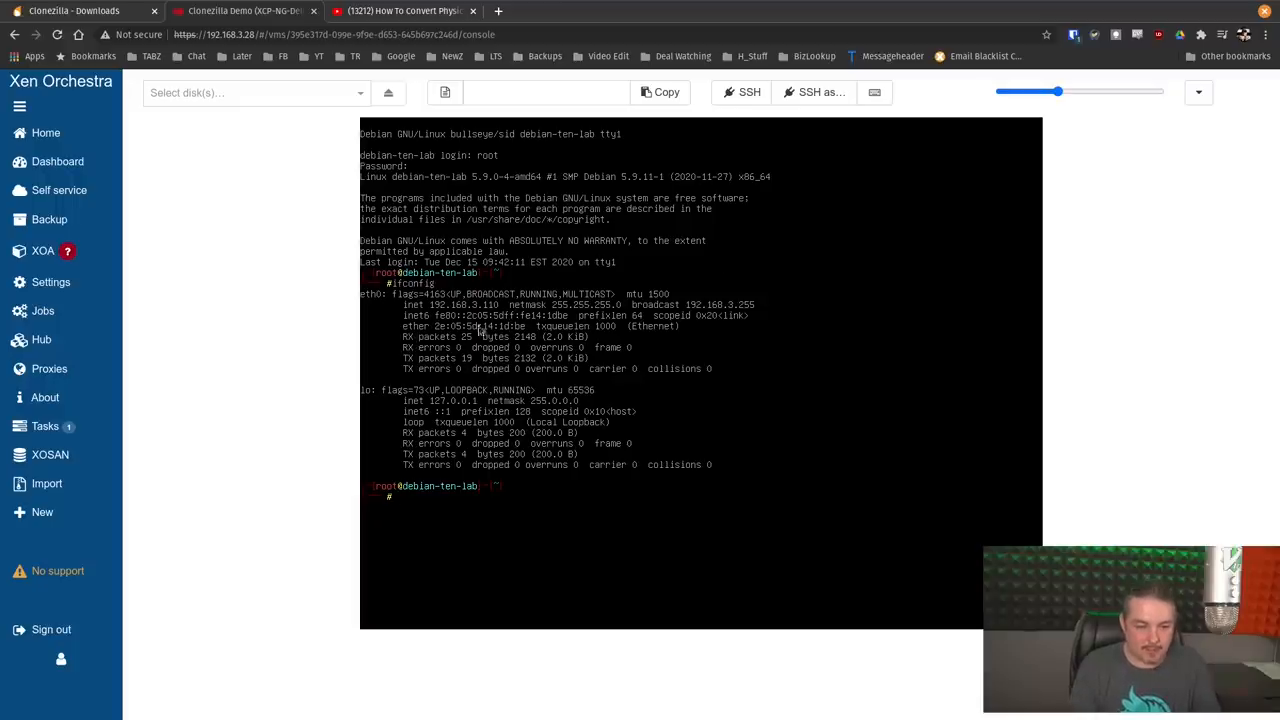
Step: Ping 1.1.1.1 from the cloned VM to confirm eth0's 192.168.3.110 connection works
type("p")
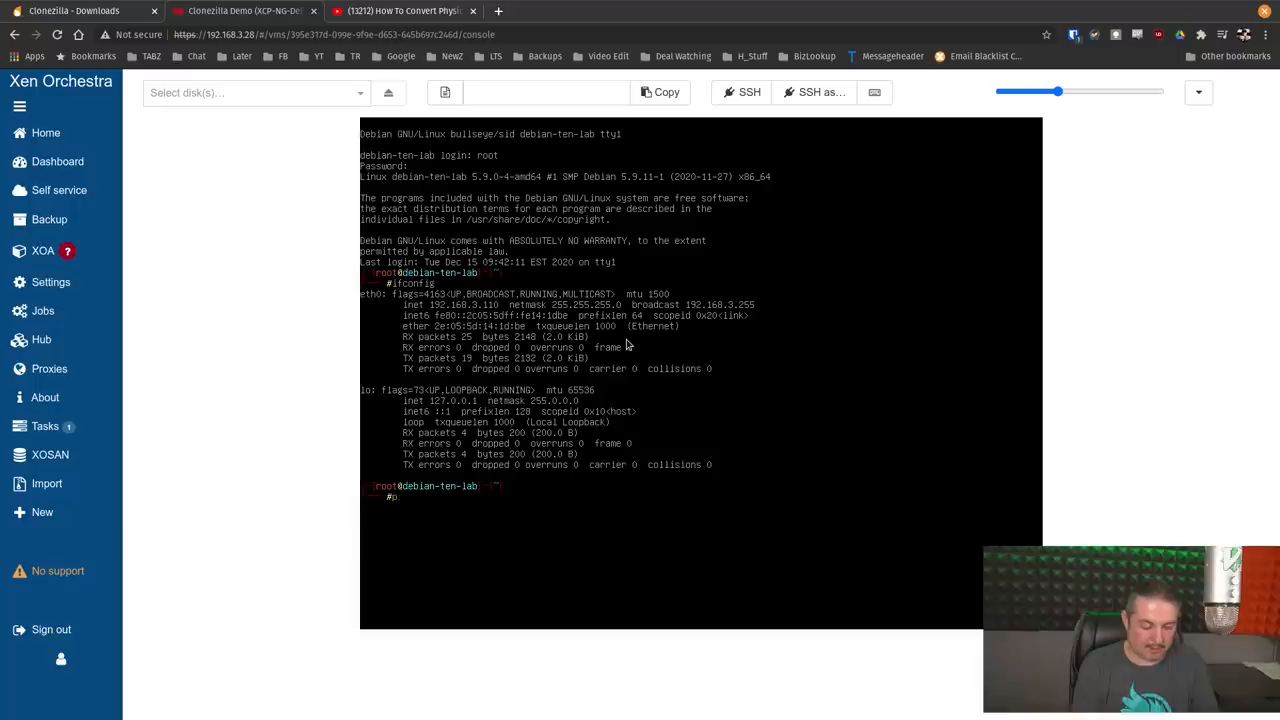
type("ping 1.1.1.1")
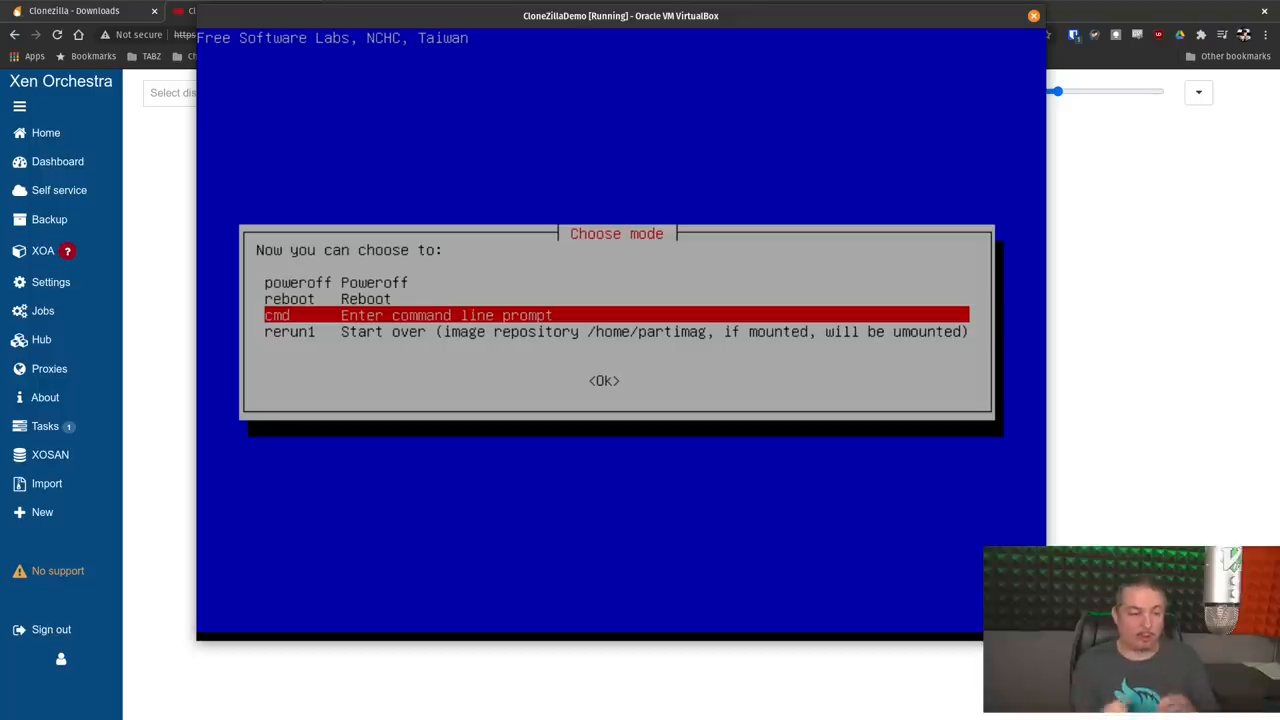
key("Up")
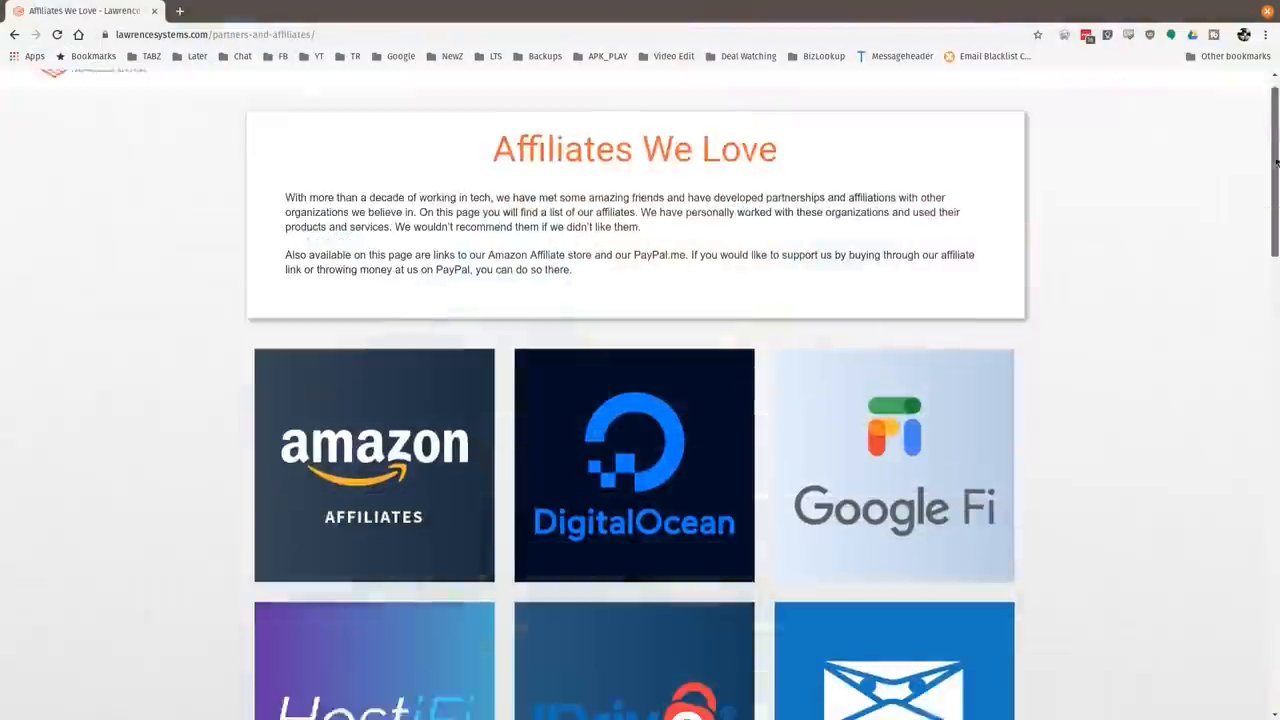
Step: Scroll the affiliates page down to PayPal.me, Private Internet Access and TubeBuddy
scroll("down", 3)
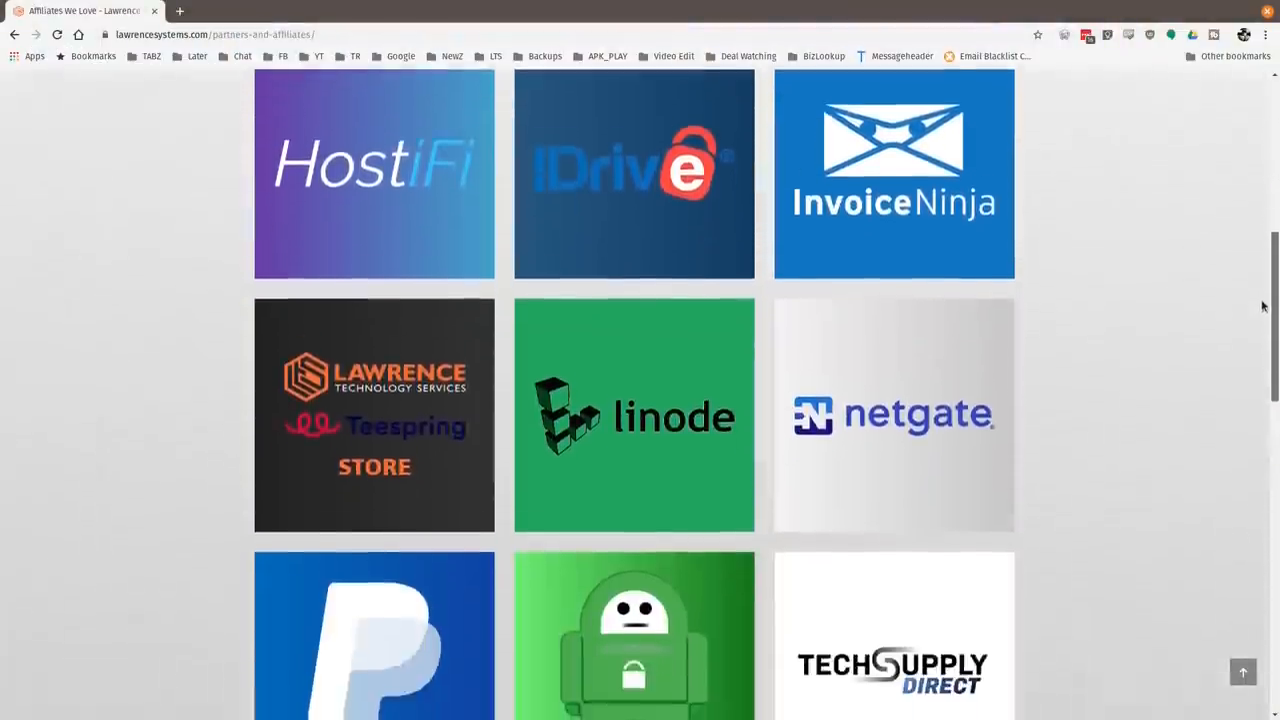
scroll("down", 3)
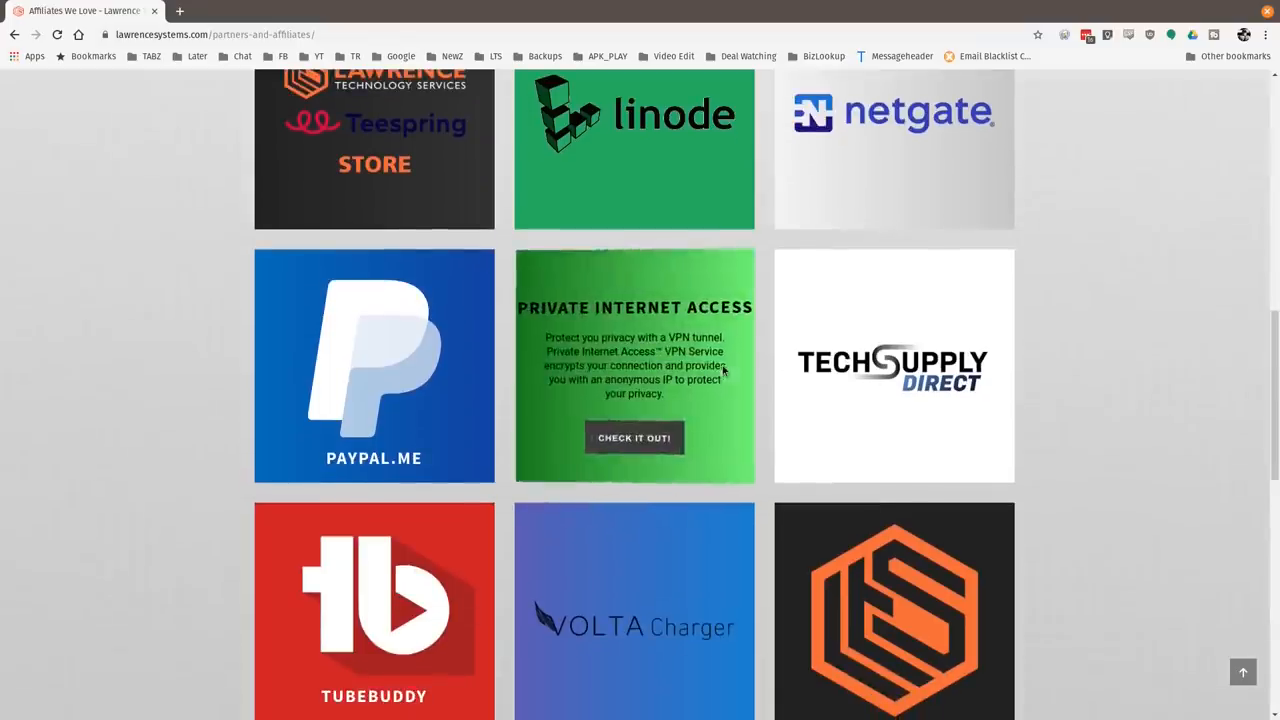